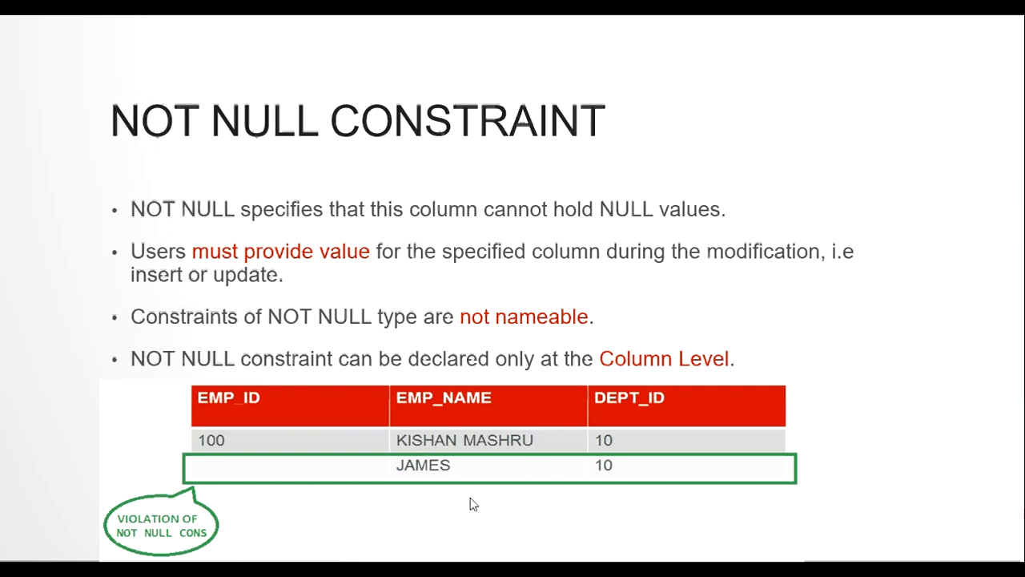
mouse_move(141, 294)
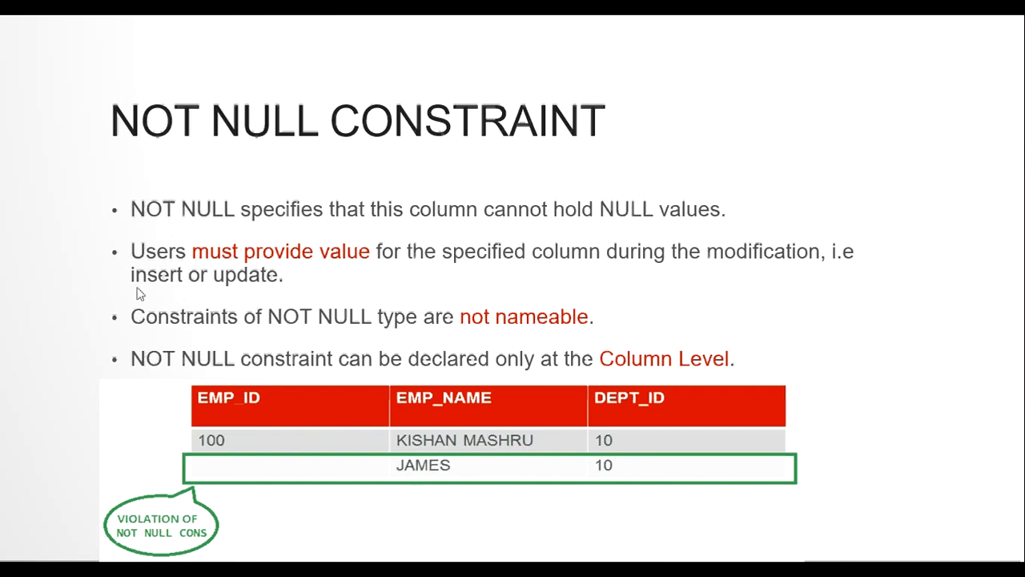
mouse_move(471, 457)
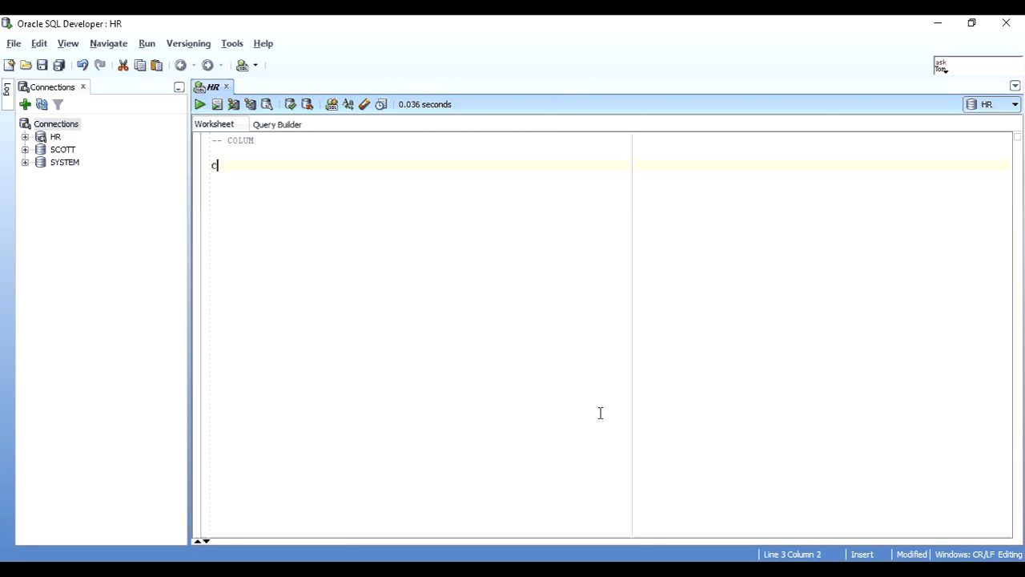
Write CREATE TABLE EMP with EMP_ID NUMBER NOT NULL and EMP_NAME VARCHAR2(30)
type("REATE TABLE")
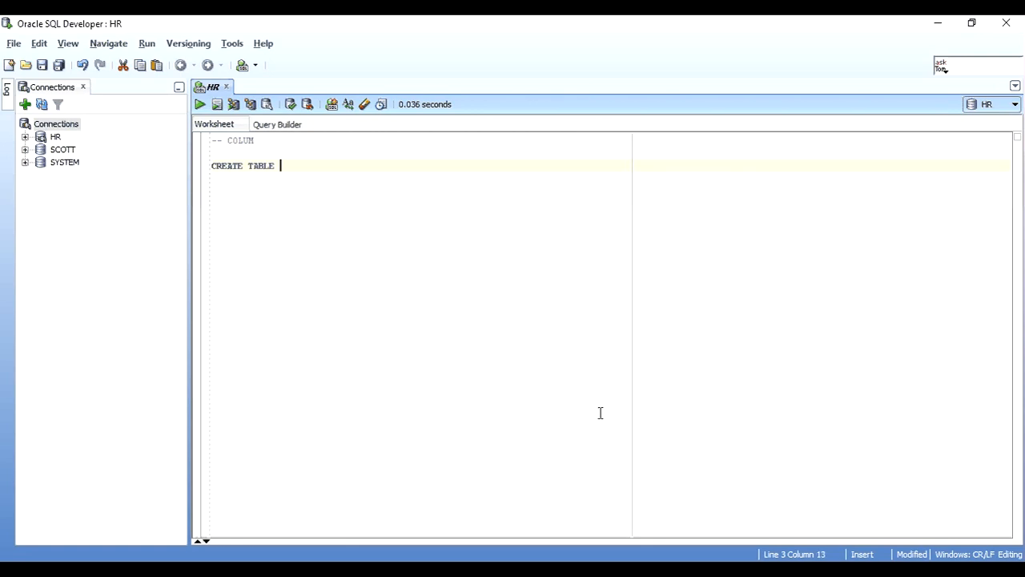
type("EMP")
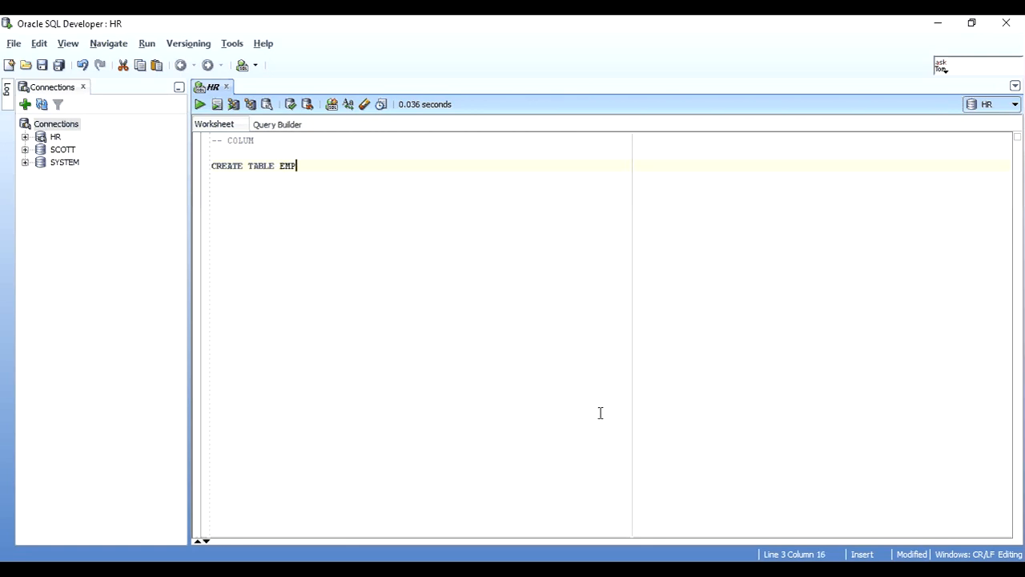
type("()L")
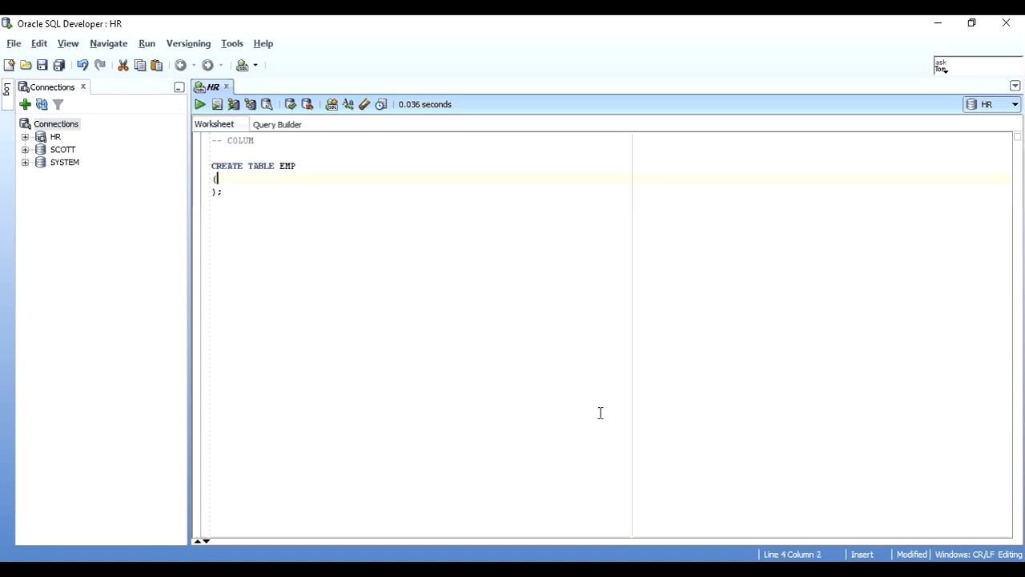
type("EMP_ID NUMB")
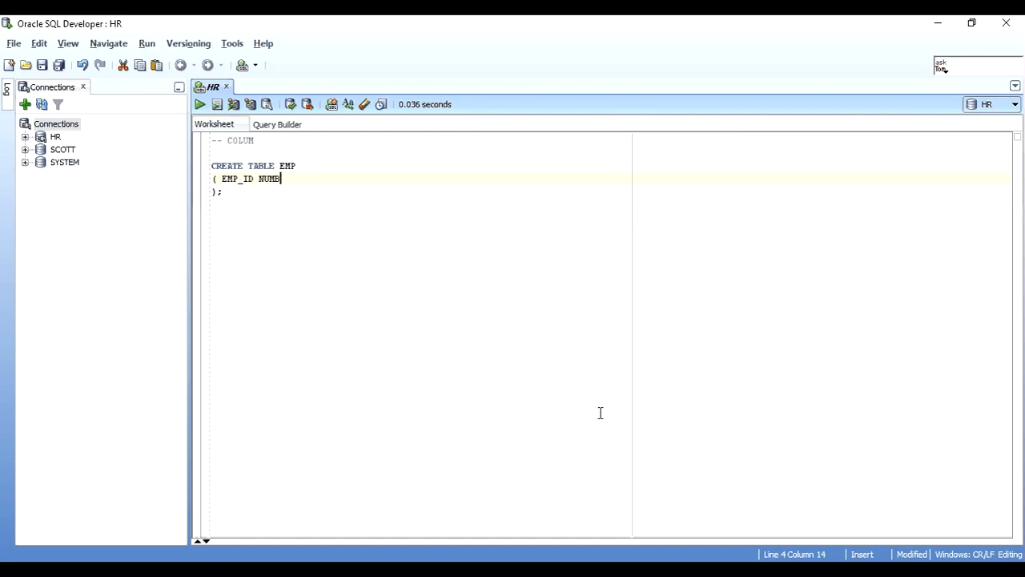
type("ER NOT NULL")
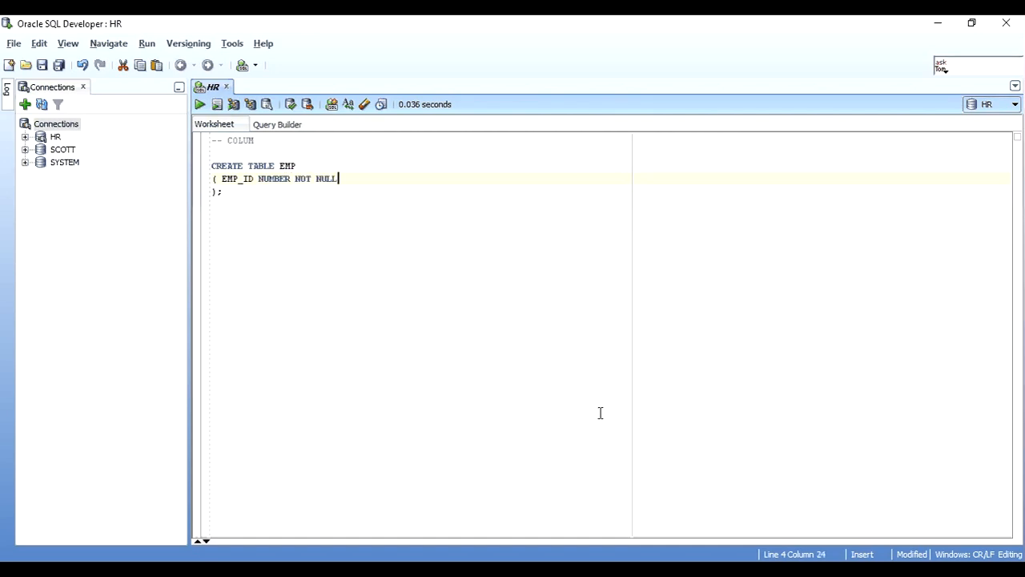
type(",")
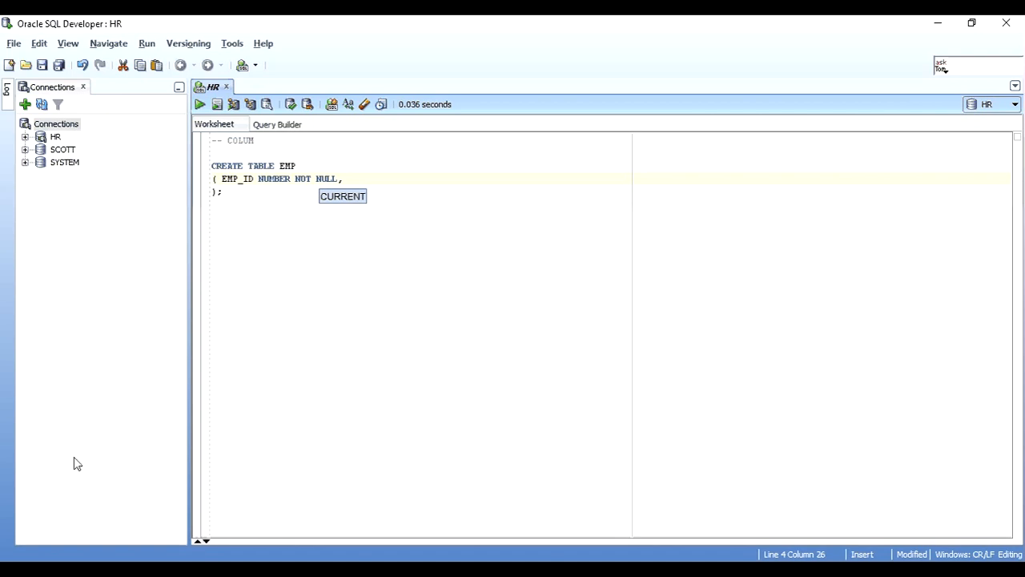
double_click(303, 180)
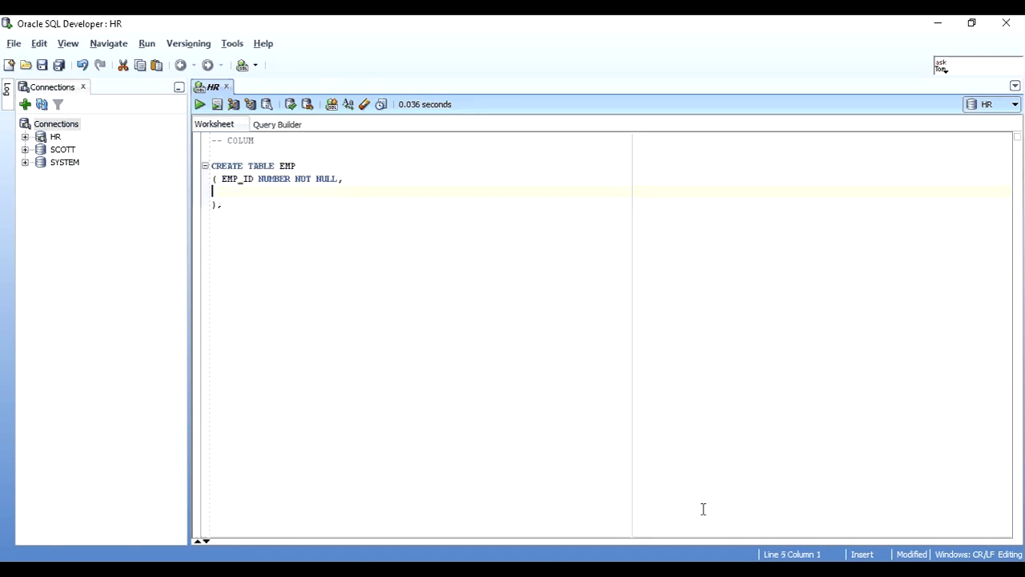
type("EMP_NAME")
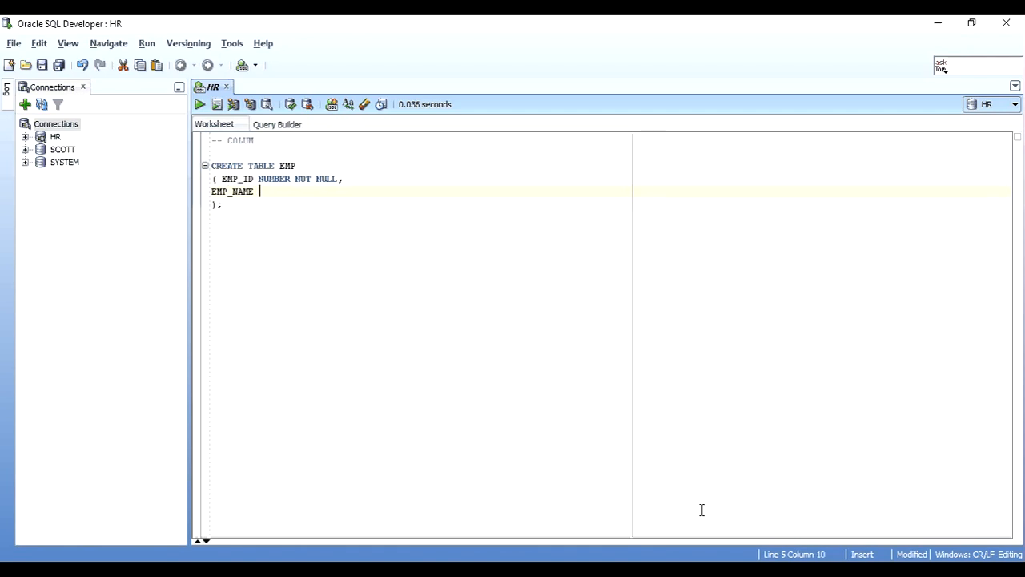
type("VARCHAR2()")
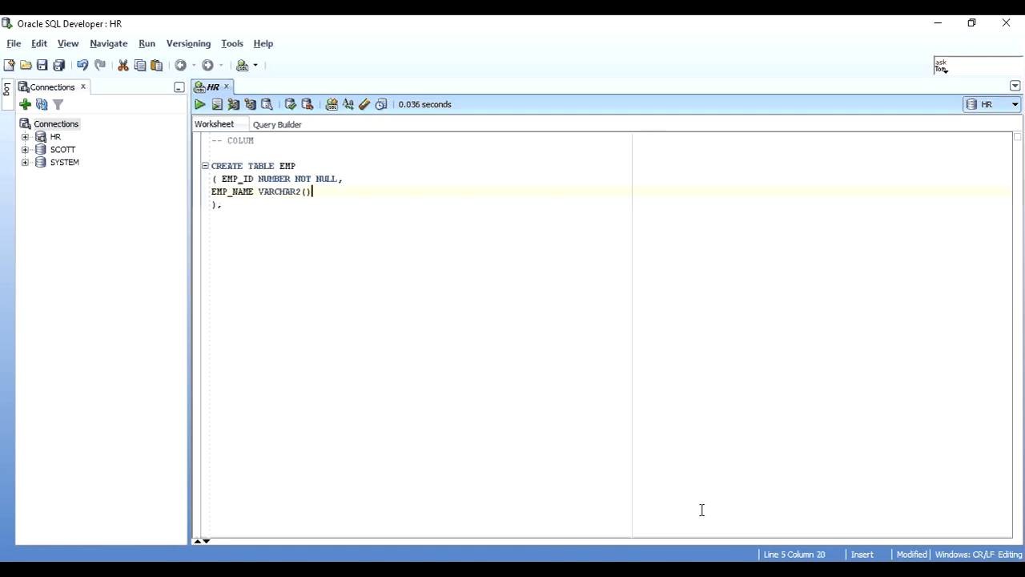
type("30")
type("GEN")
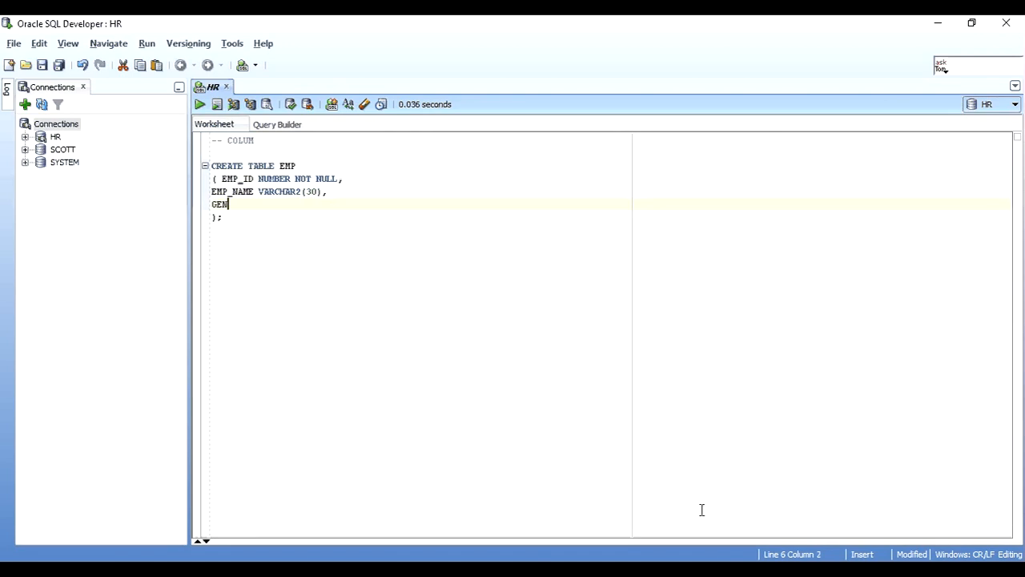
Add GENDER CHAR(1) with a CHECK restricting GENDER IN to the allowed value M
type("DER CHAR")
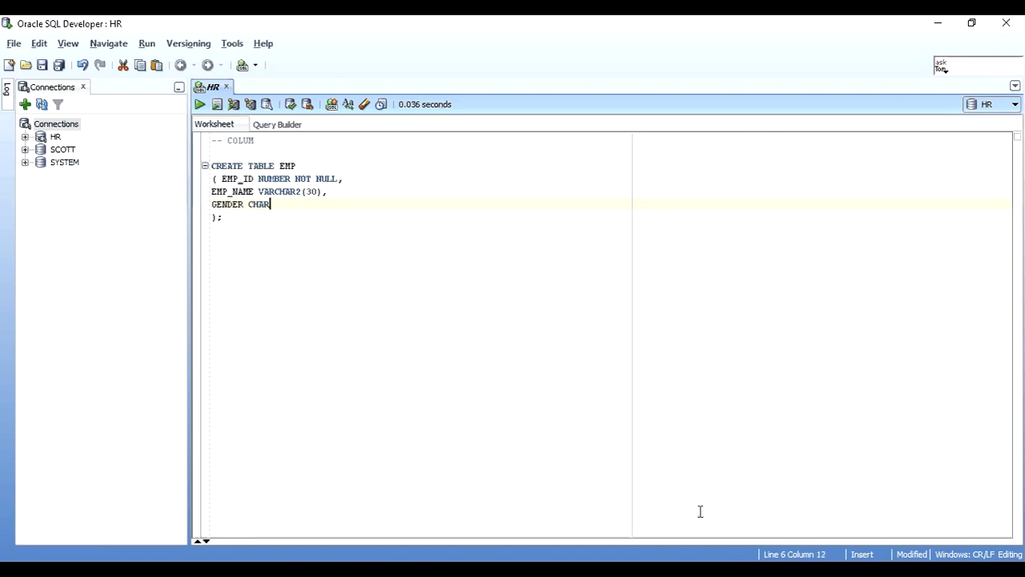
type("(1)")
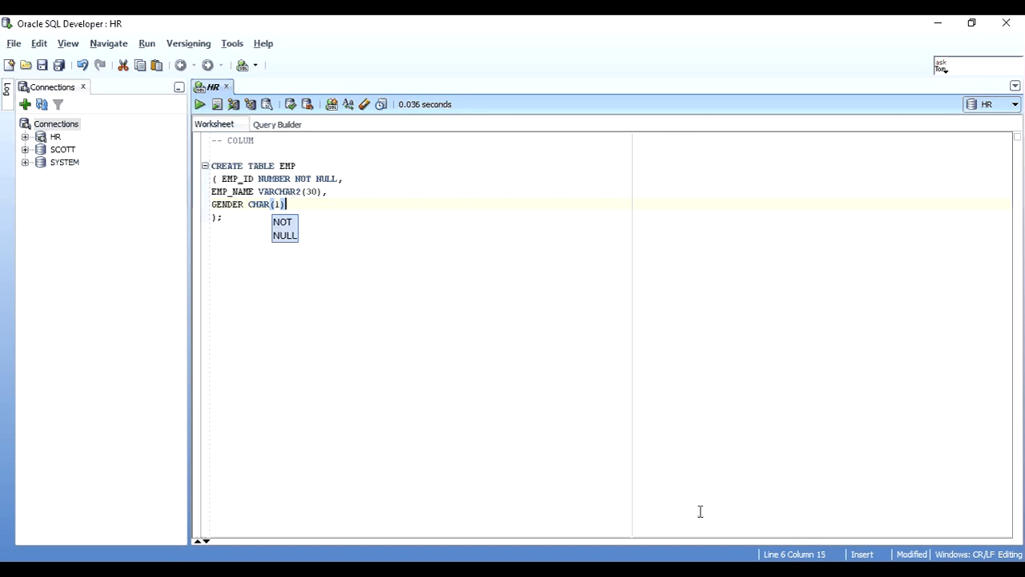
type("CHECK")
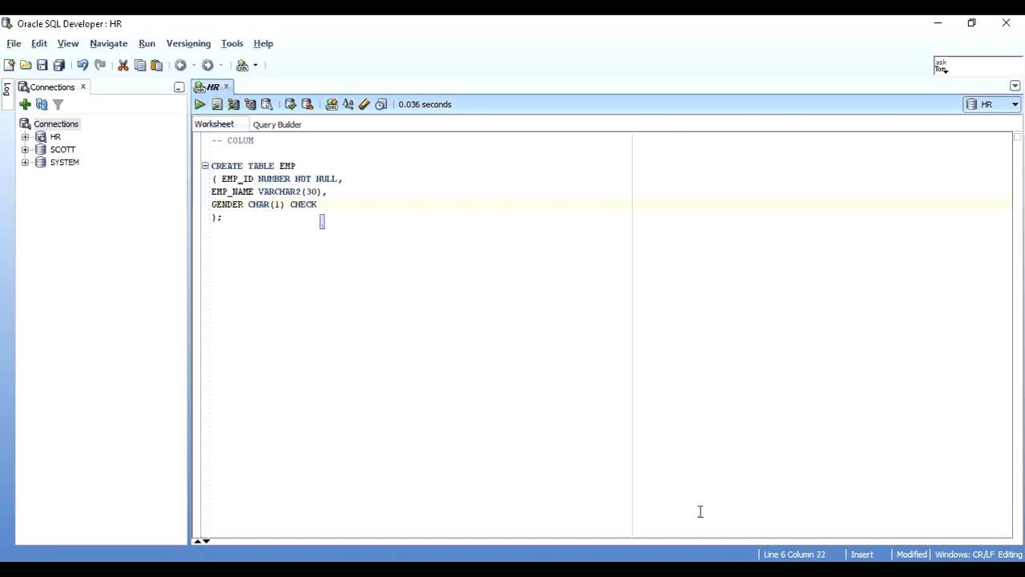
type("(GENDER")
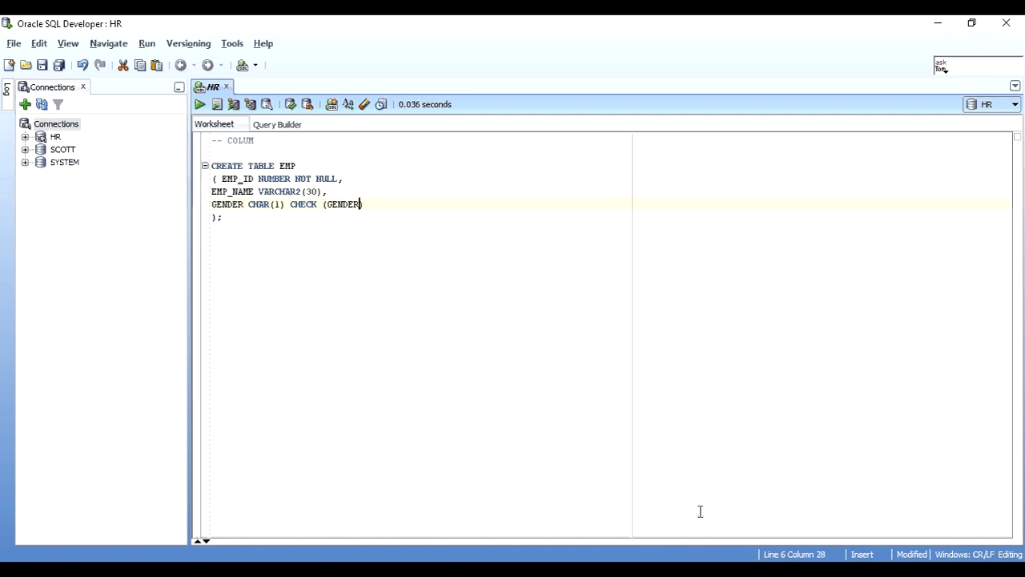
type("IN ()")
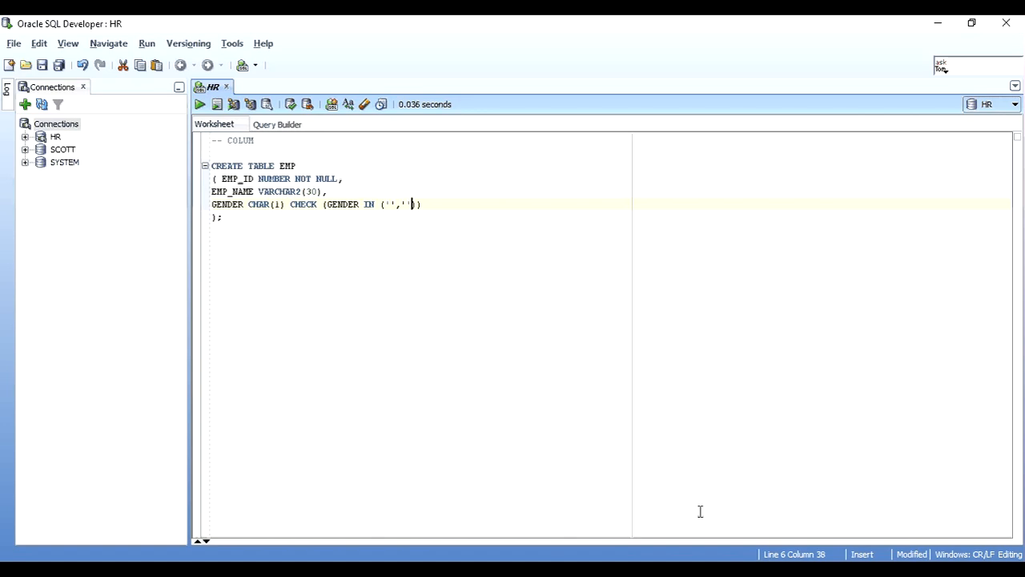
type("M")
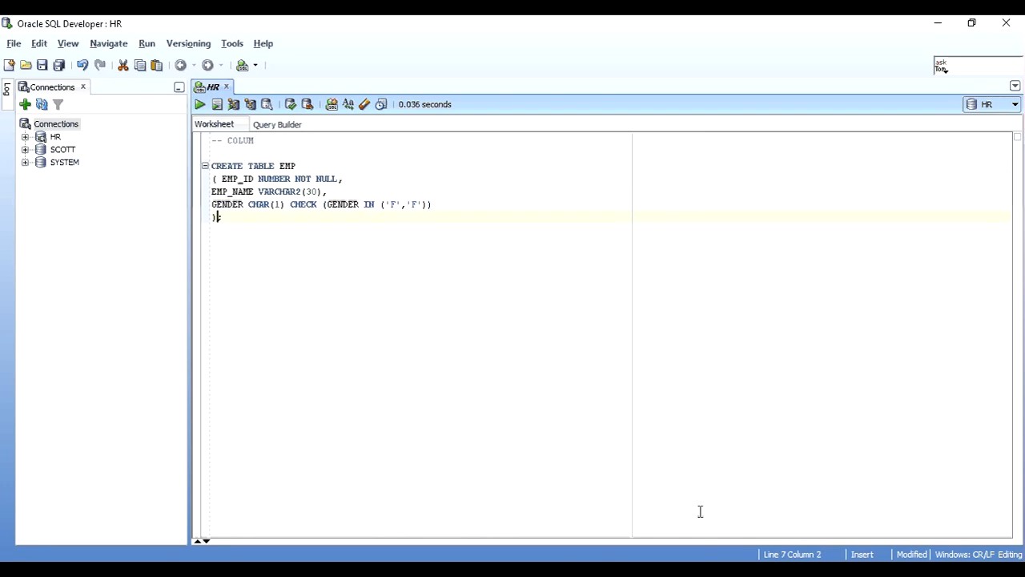
Create EMP, then run INSERT INTO EMP VALUES (100, NULL, 'M') and get ORA-02290
left_click(216, 104)
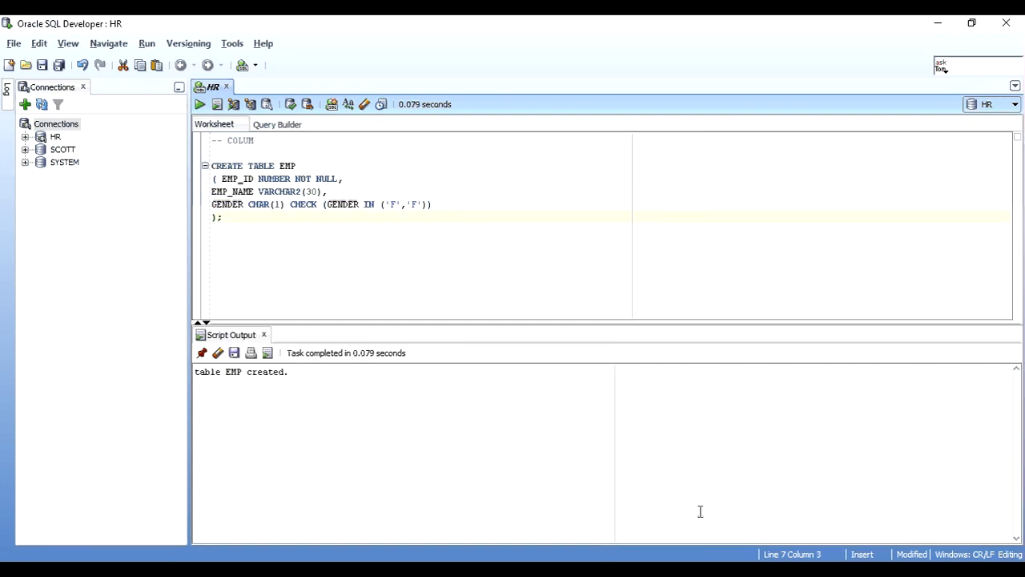
type("INSERT INTO")
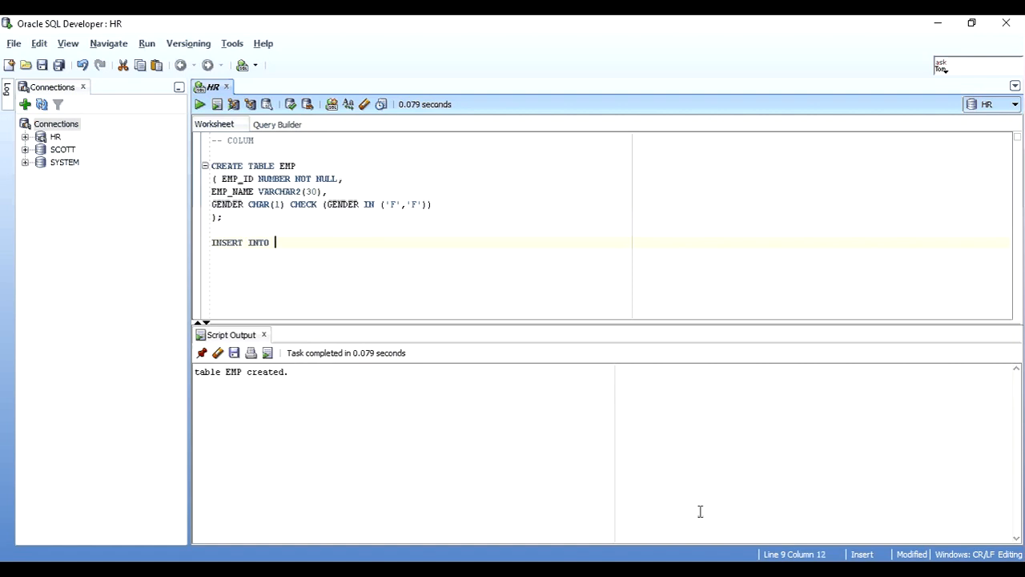
type("E")
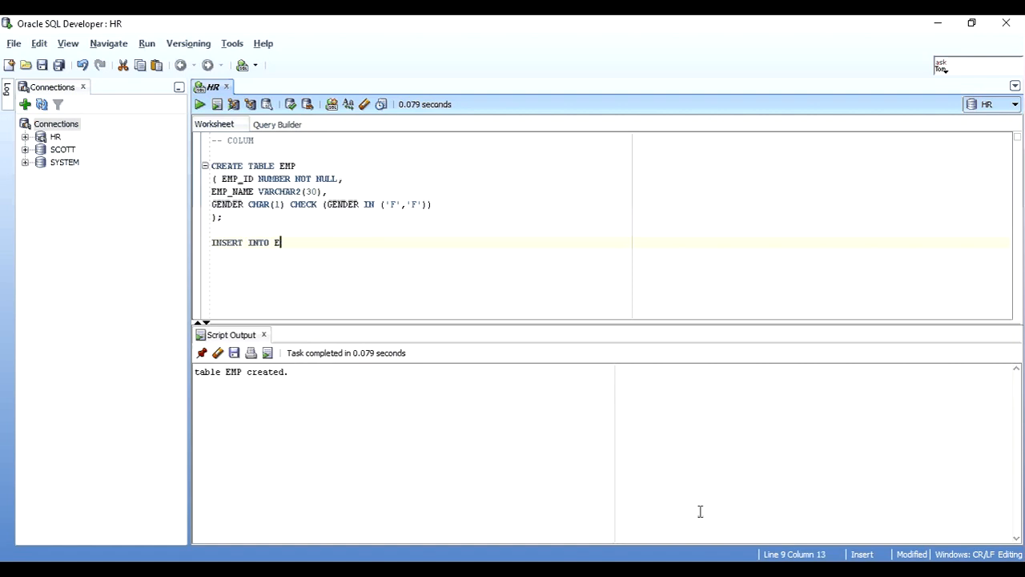
type("MP VALUES")
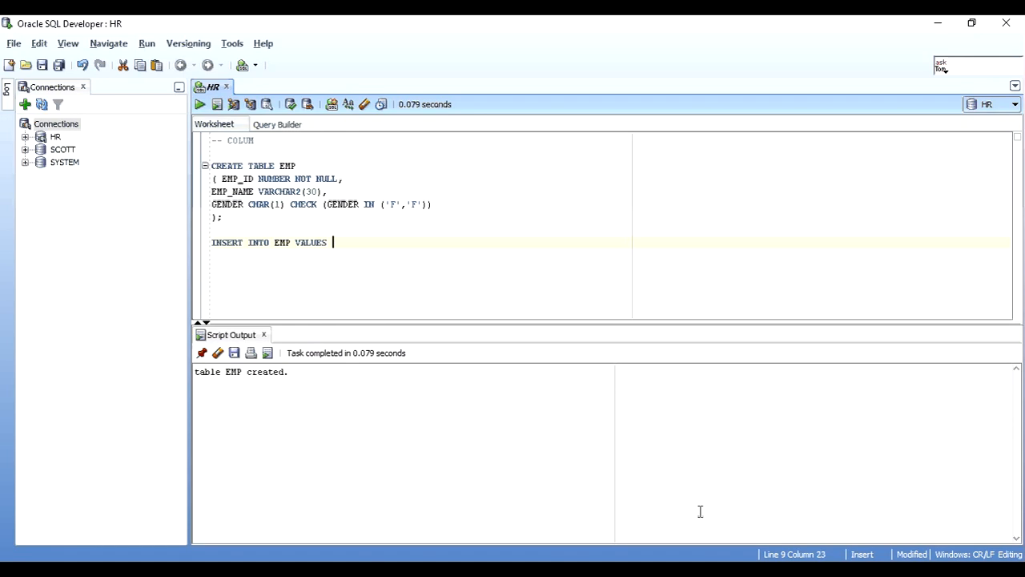
type("();")
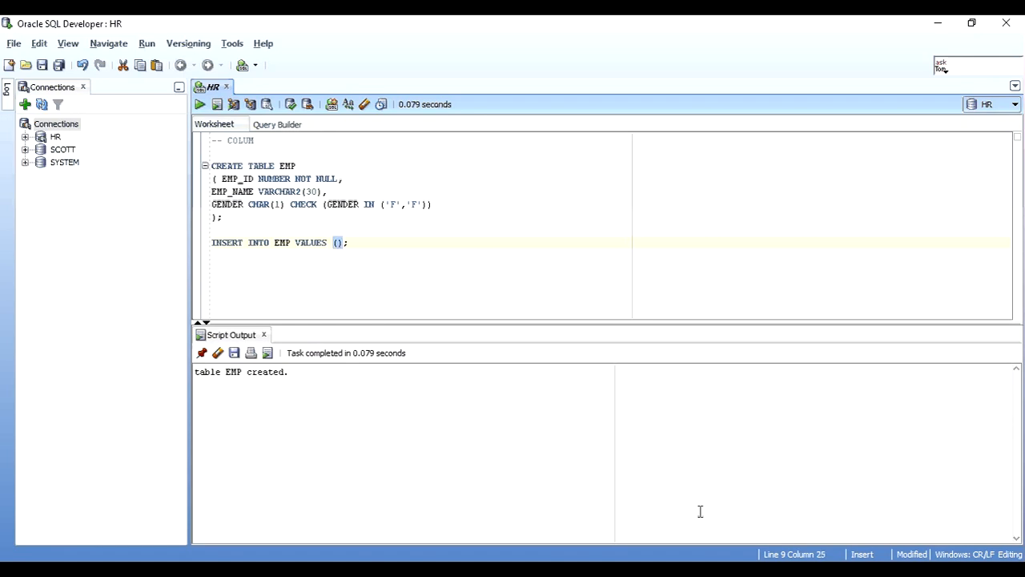
type("100")
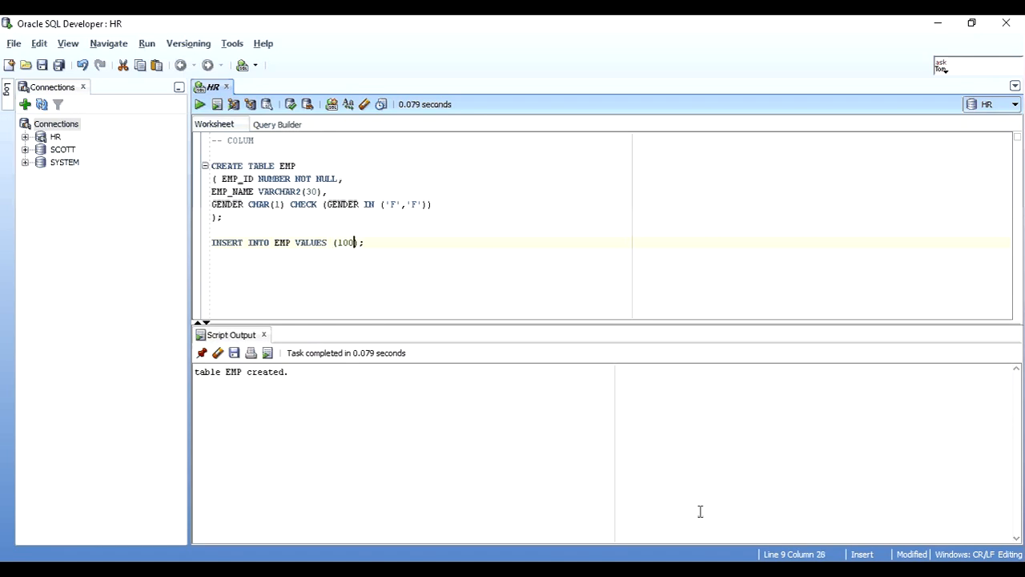
type(",")
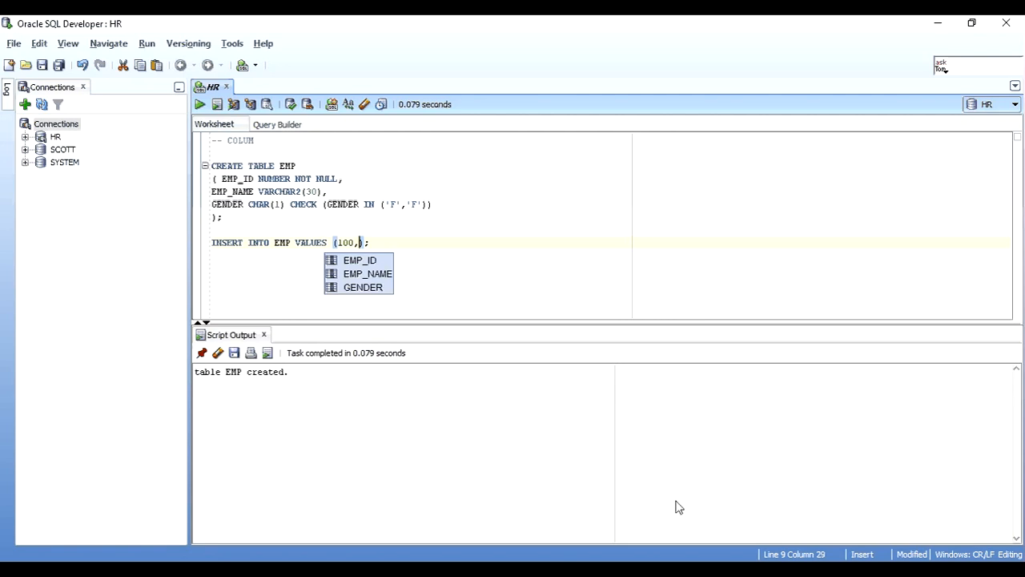
left_click(291, 179)
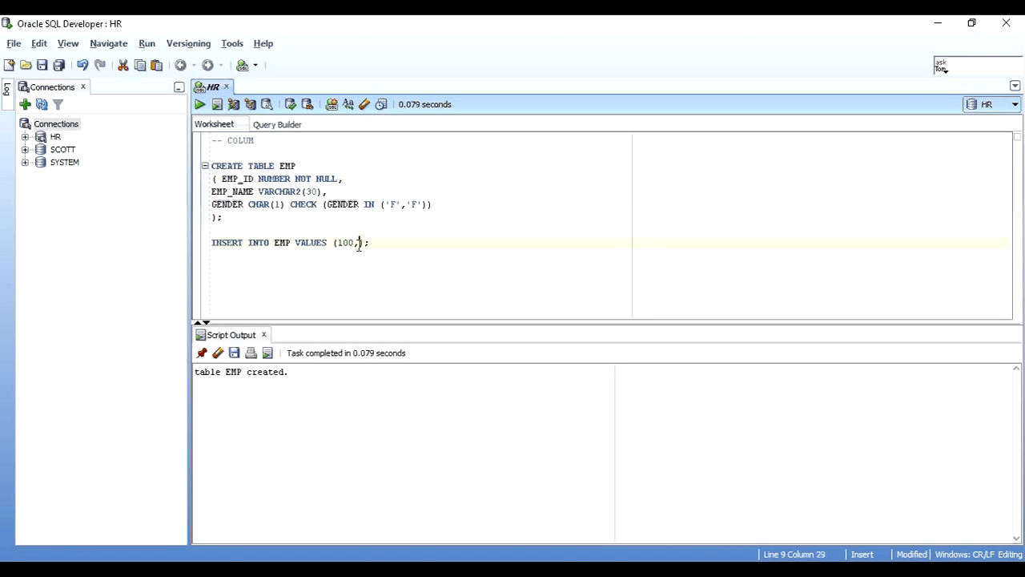
type("NULL,")
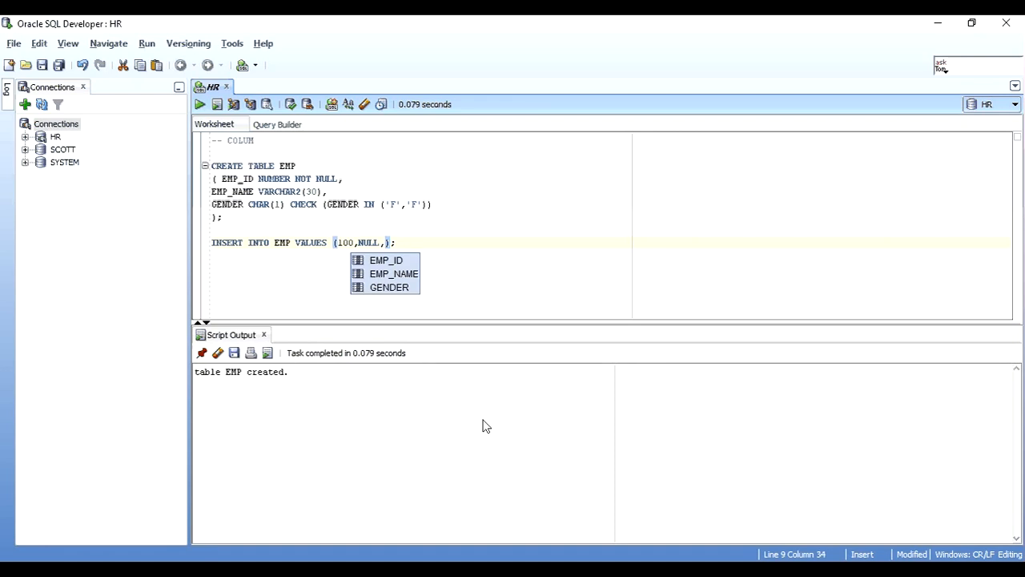
type("'")
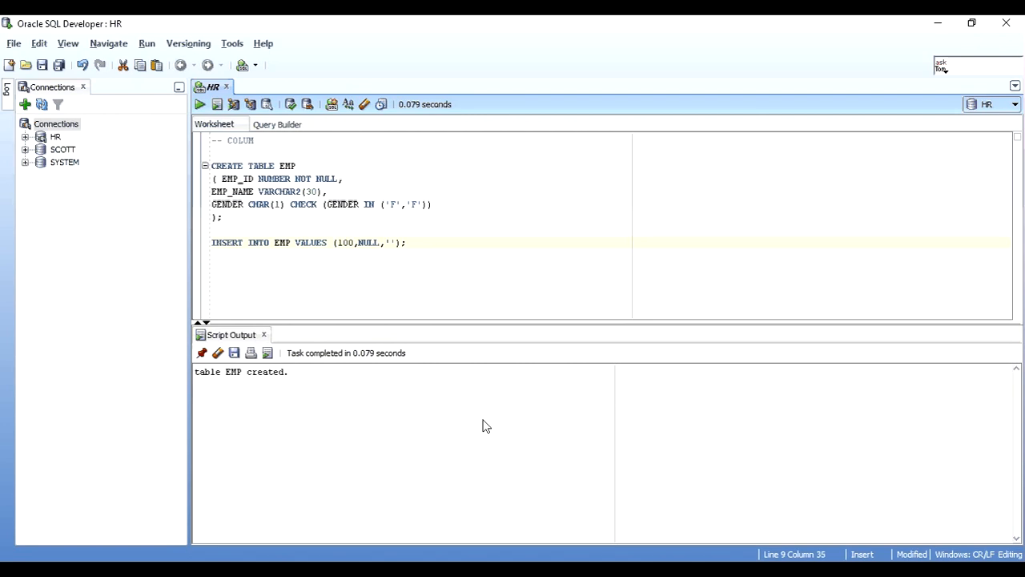
left_click(216, 104)
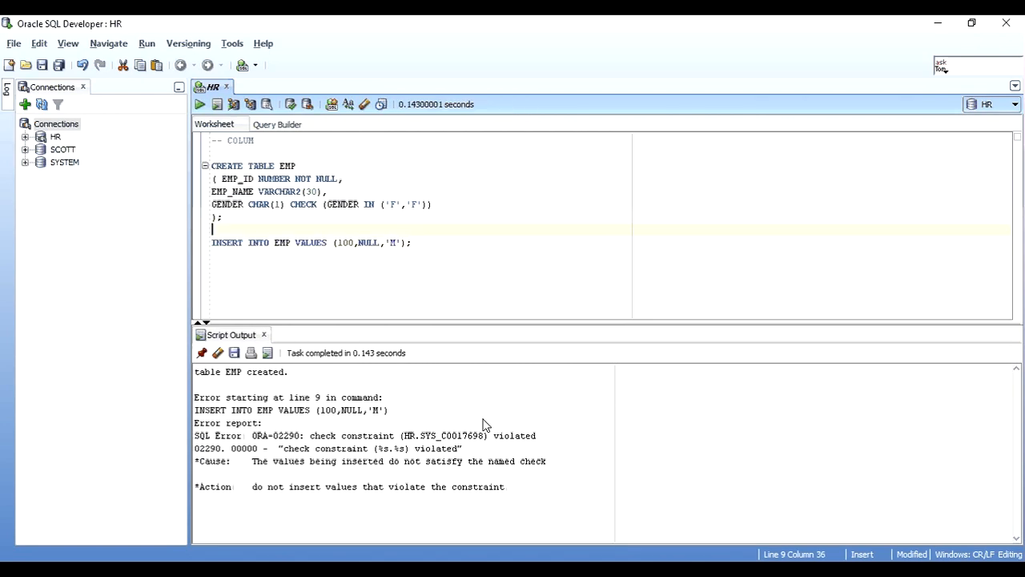
Fix the check list to ('M','F'), DROP and recreate EMP, and insert employee 100 with 1 row inserted
left_click(394, 203)
type("M")
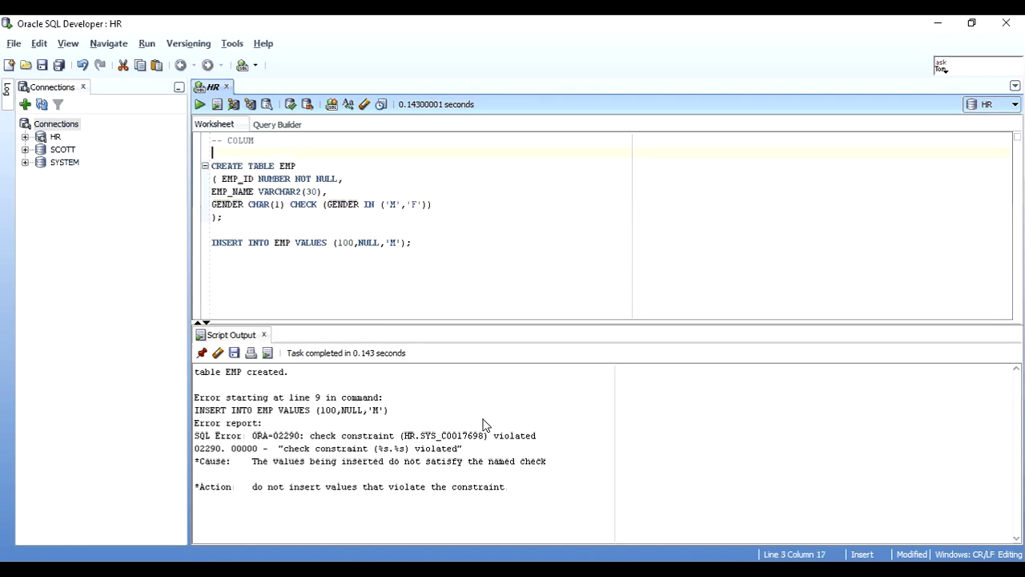
type("DROP TABLE EMP;")
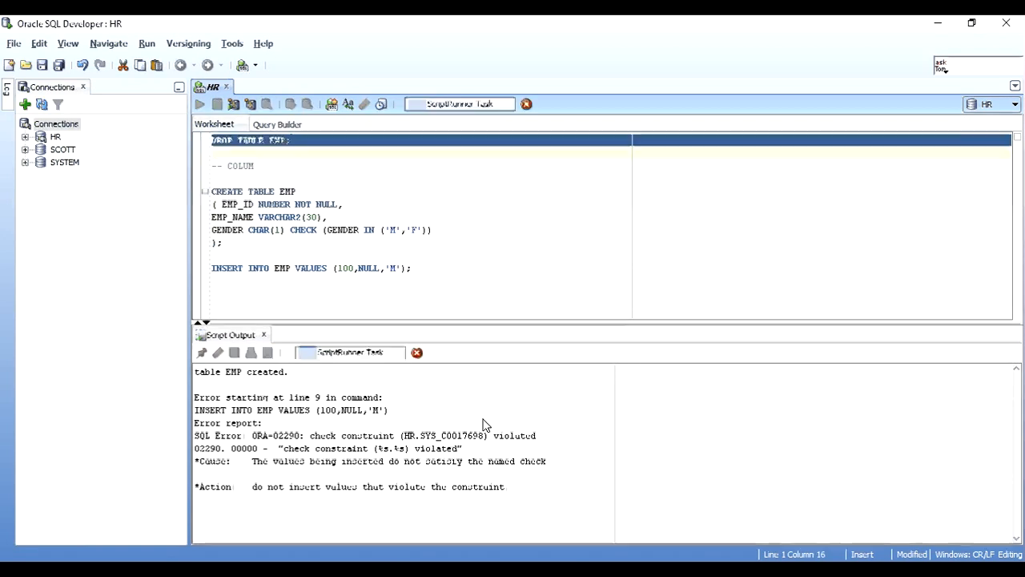
left_click(216, 104)
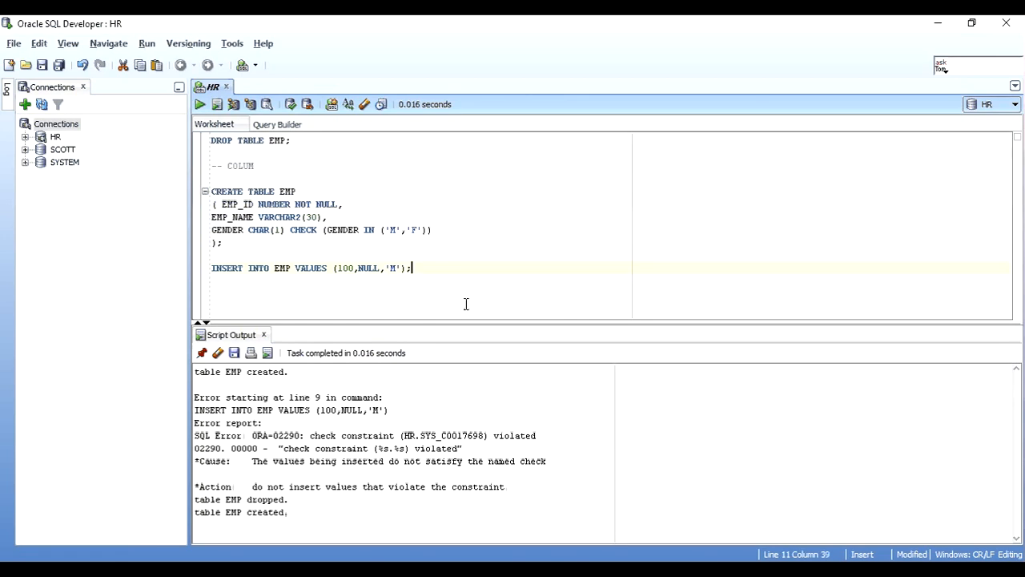
left_click(198, 104)
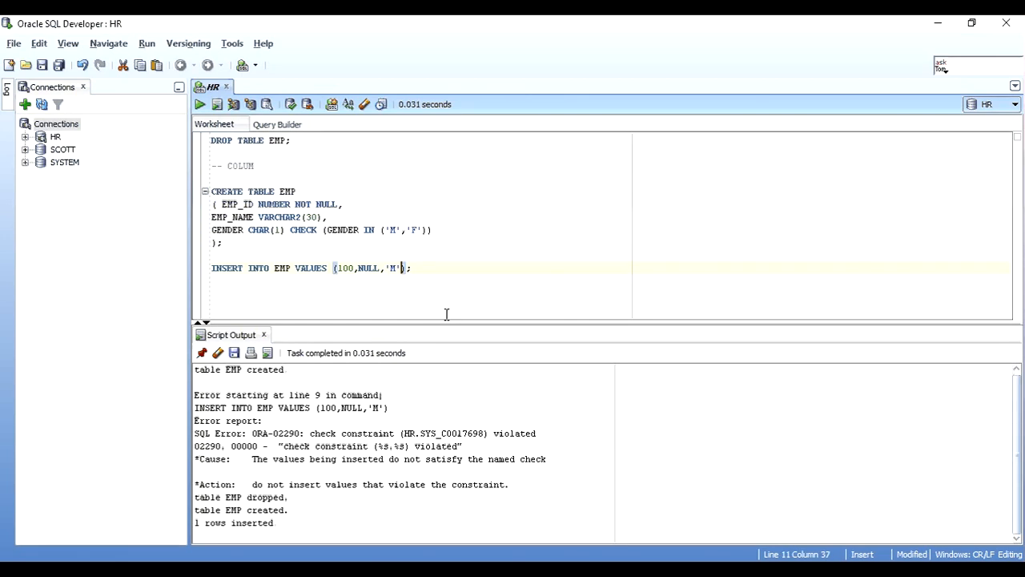
double_click(237, 523)
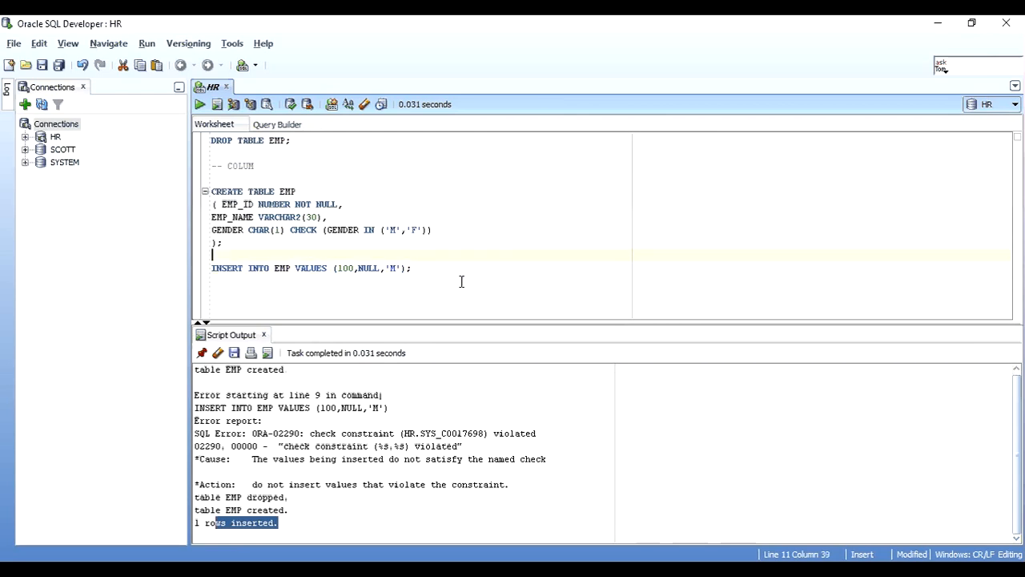
Run SELECT * FROM EMP showing employee 100 with gender M
type("SELECT")
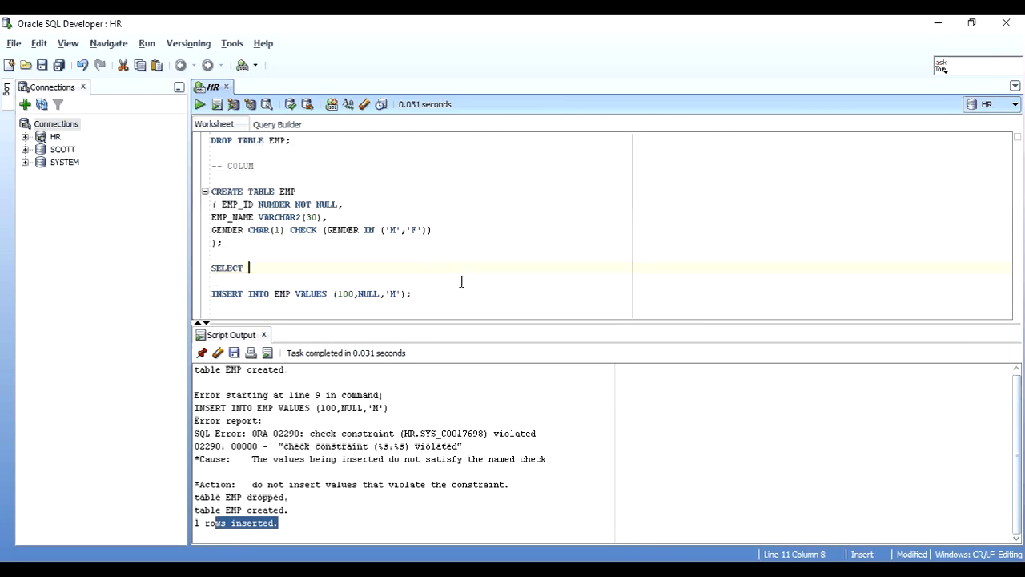
type("* FROM EMP;")
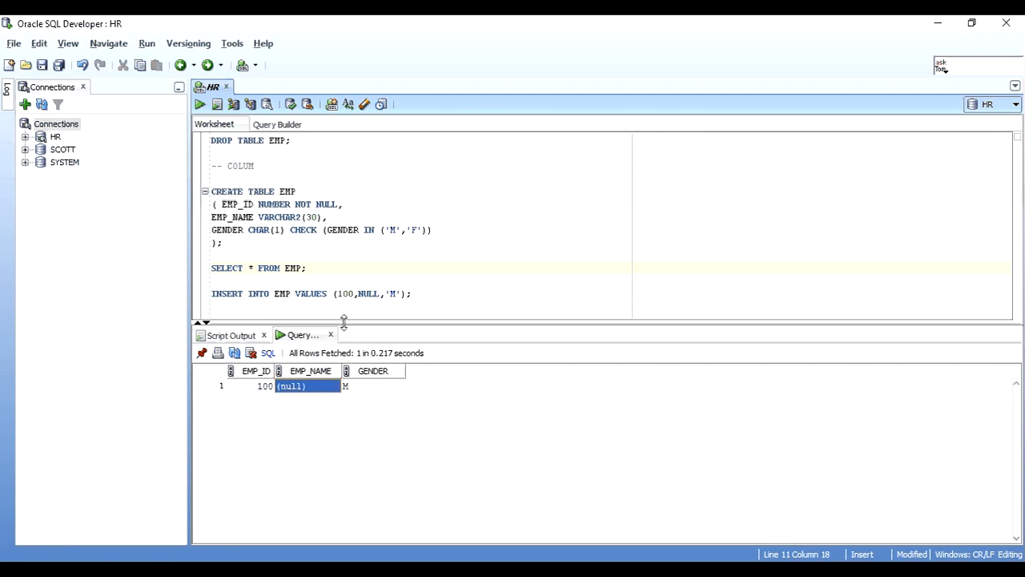
double_click(368, 293)
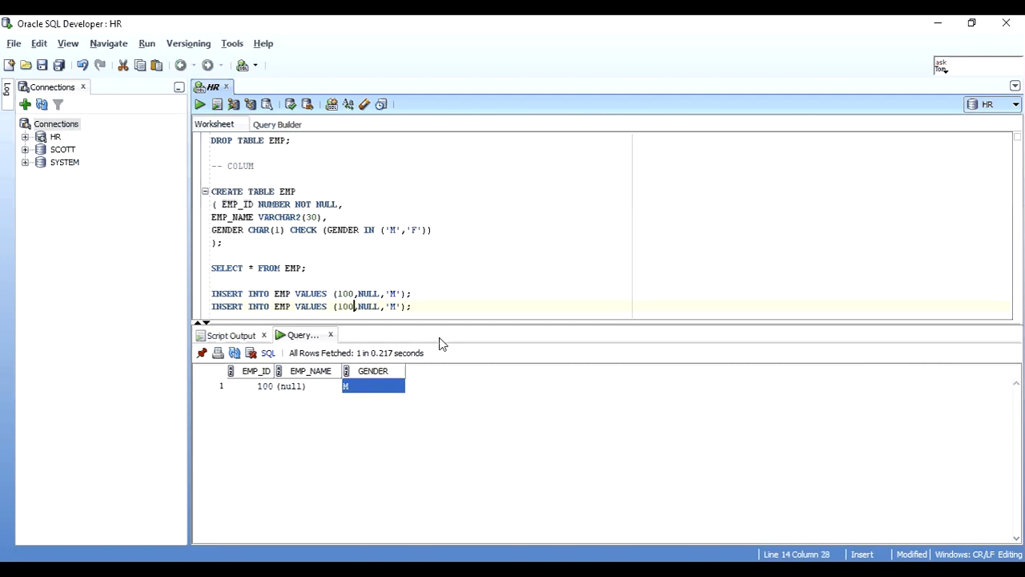
Insert KISHAN MASH with a NULL EMP_ID and get ORA-01400 cannot insert NULL
type("NULL")
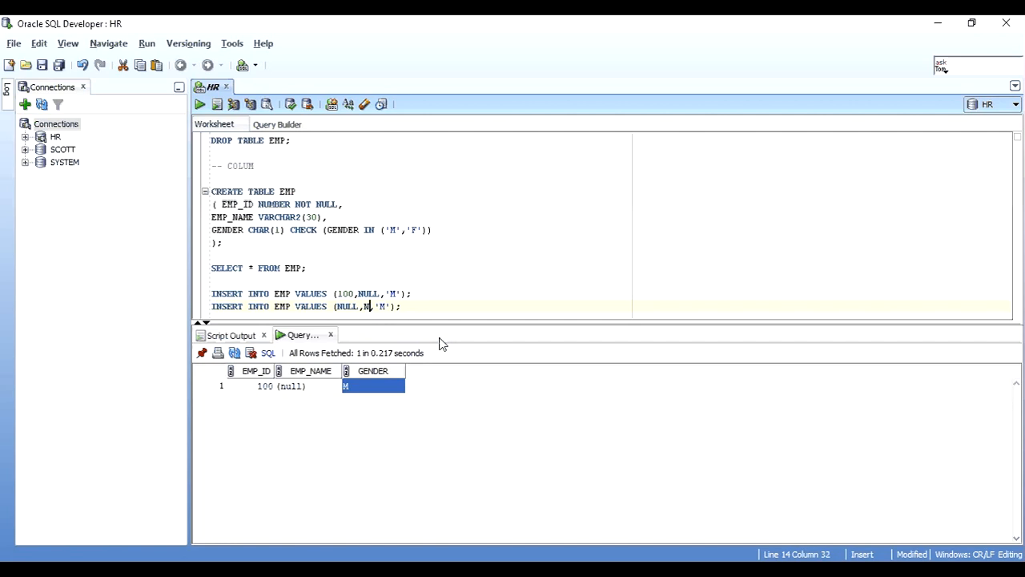
key("Backspace")
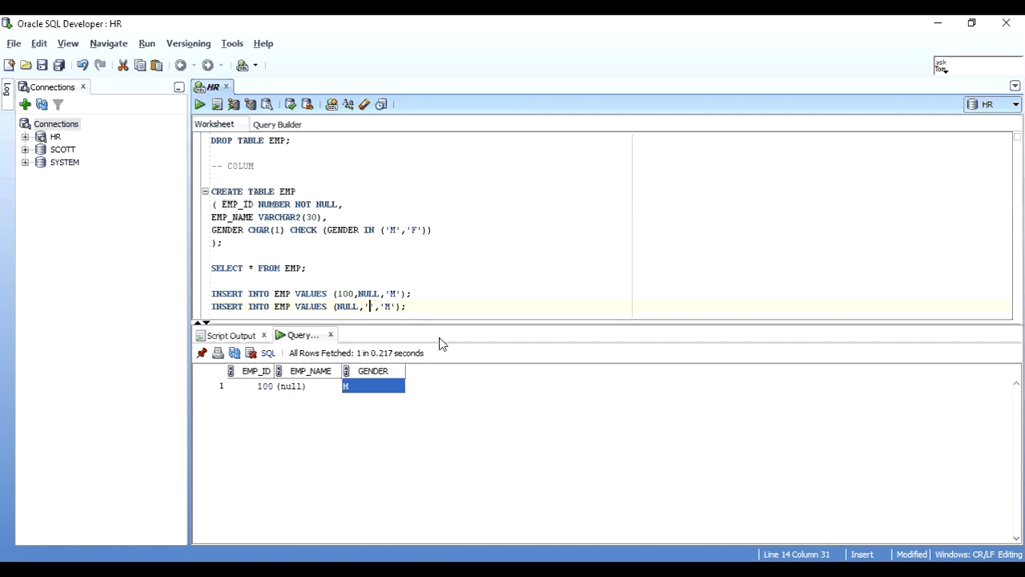
type("KISHAN MASHRU")
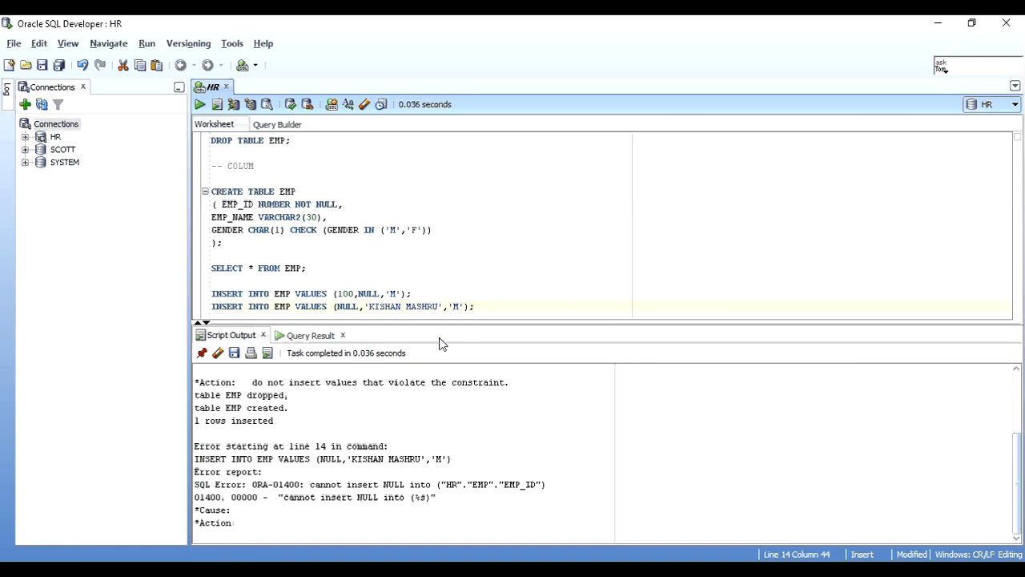
mouse_move(311, 495)
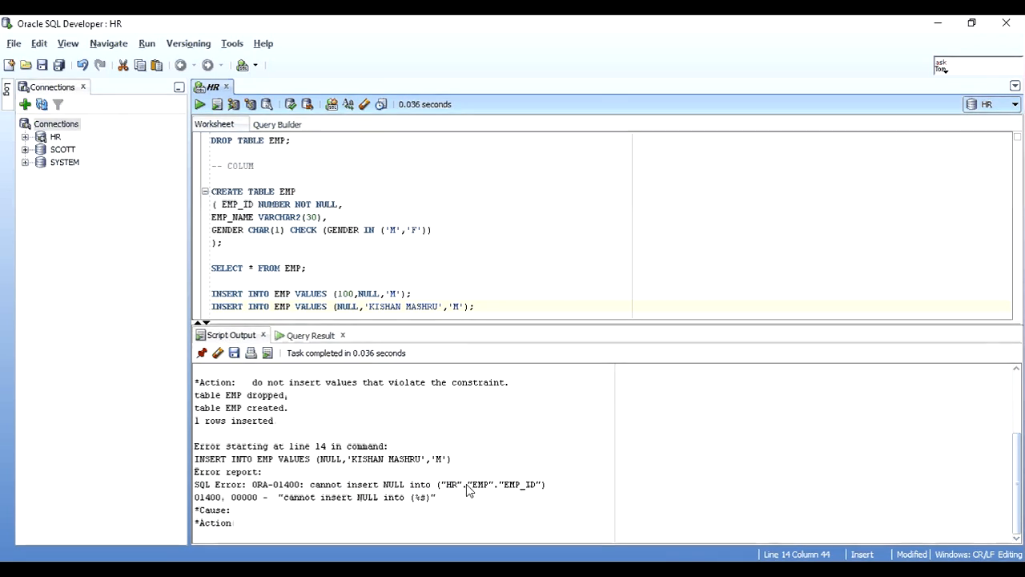
double_click(513, 484)
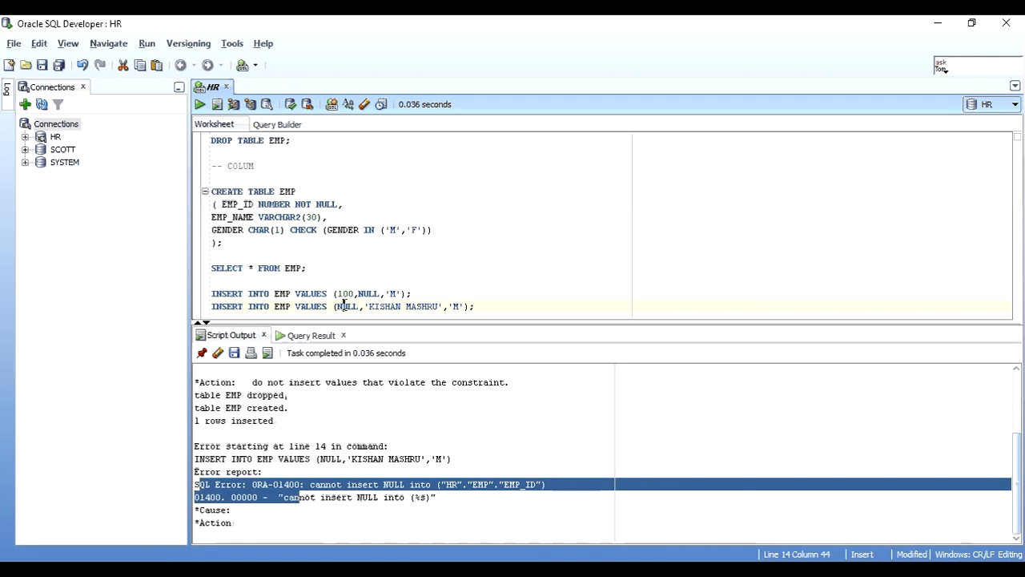
Insert employee 101 RA with gender S and get ORA-02290 naming a SYS_C generated constraint
type("101")
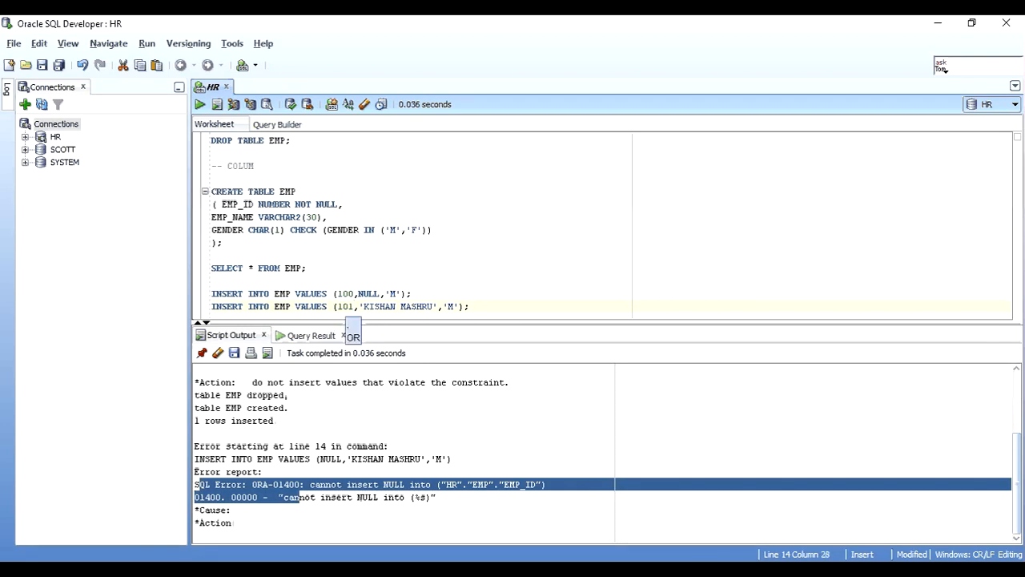
mouse_move(439, 307)
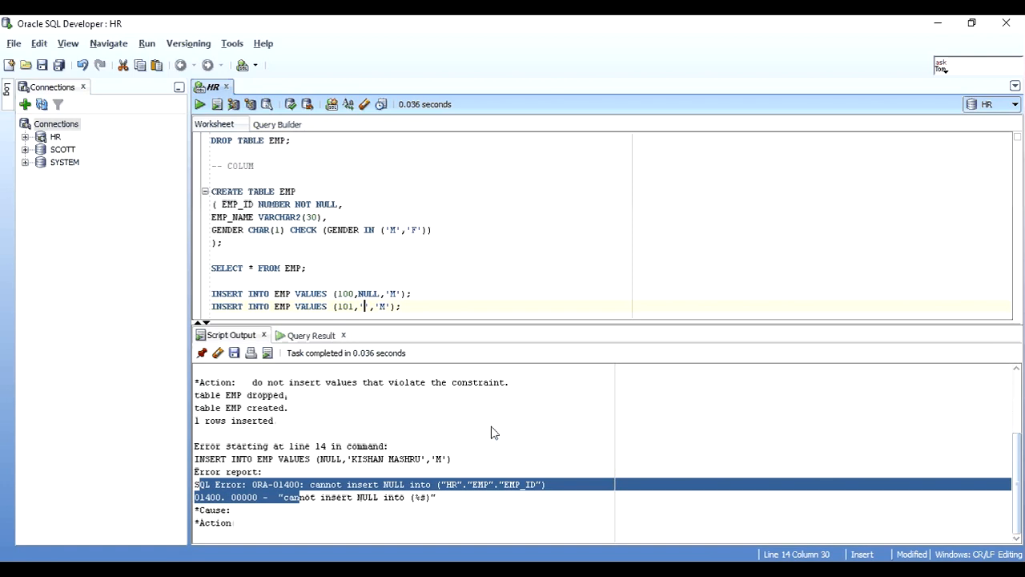
type("RAJ")
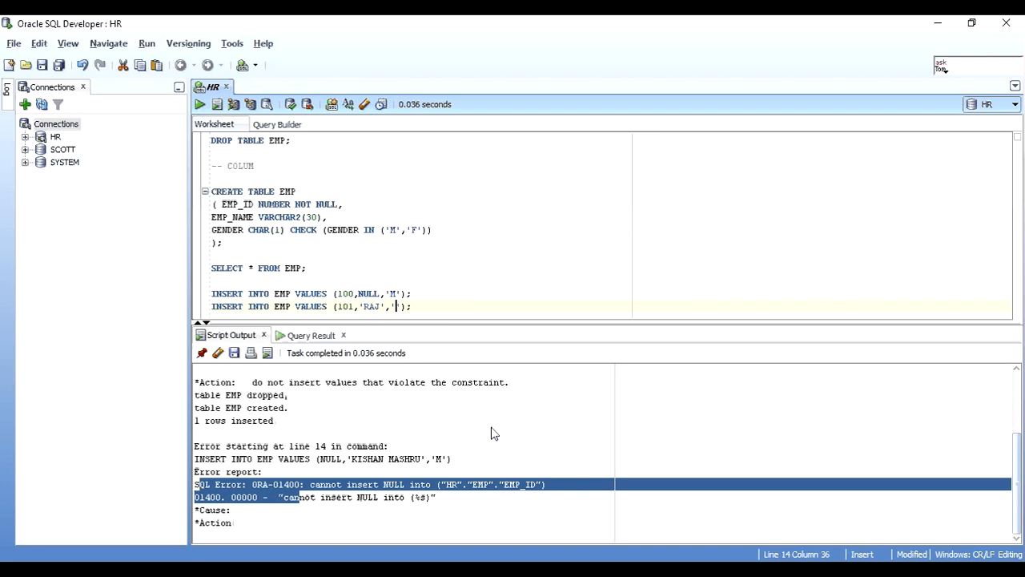
type("S")
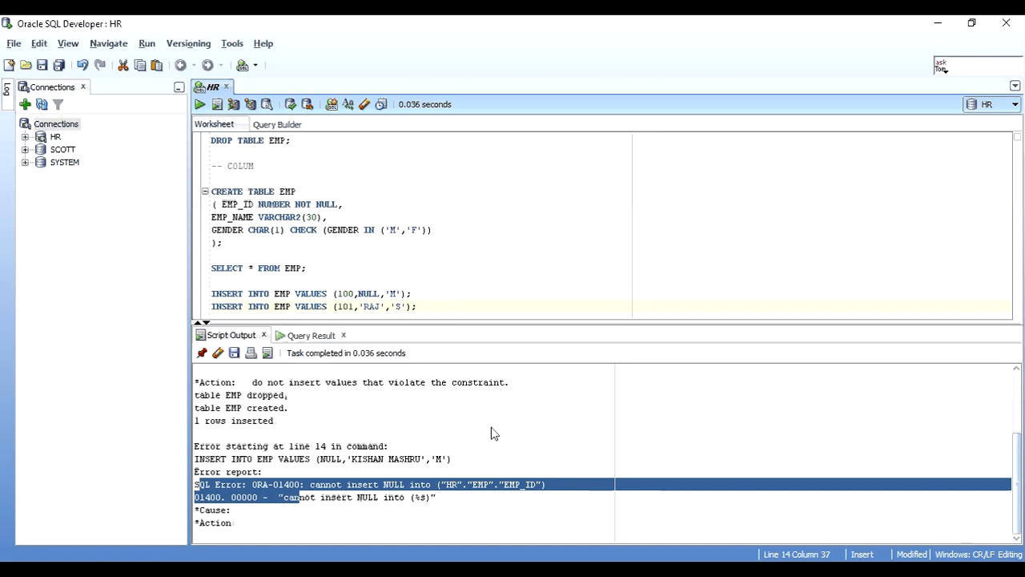
mouse_move(353, 285)
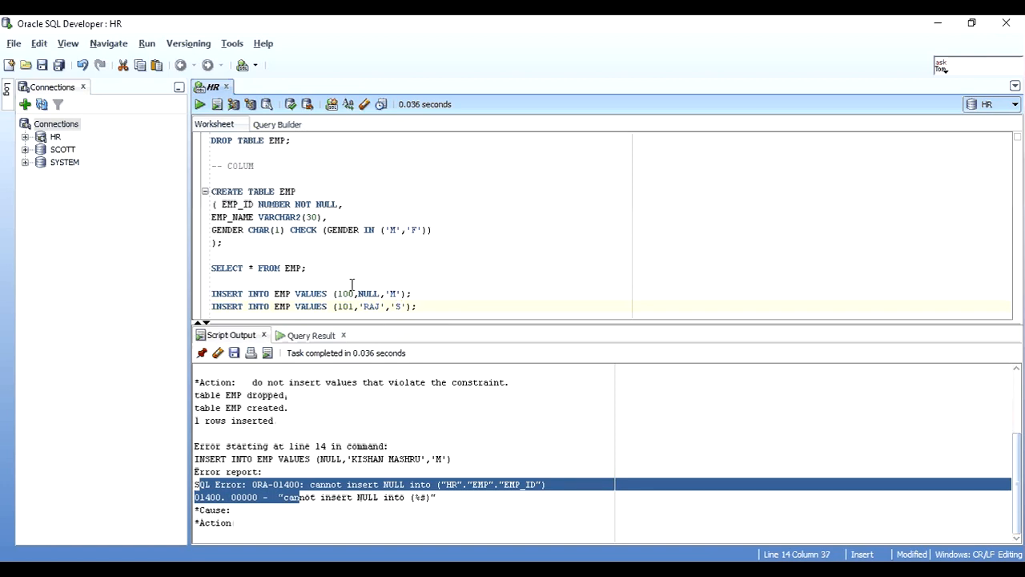
left_click(407, 306)
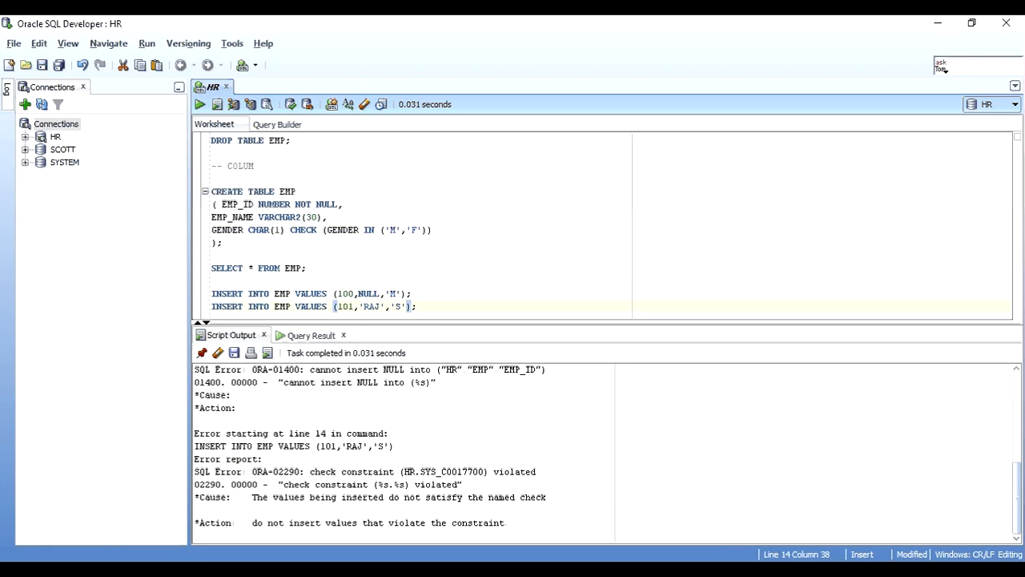
double_click(336, 471)
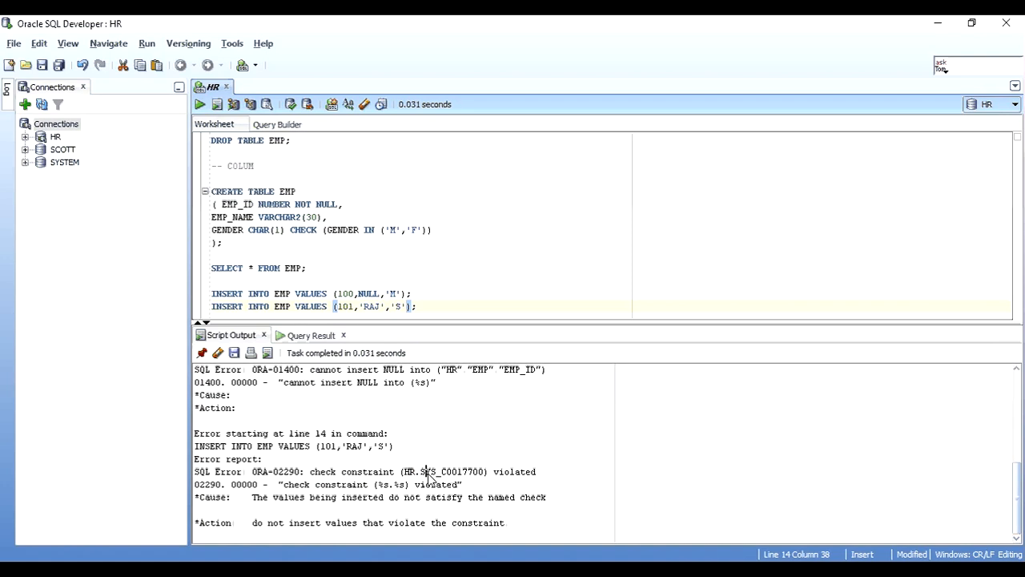
double_click(455, 471)
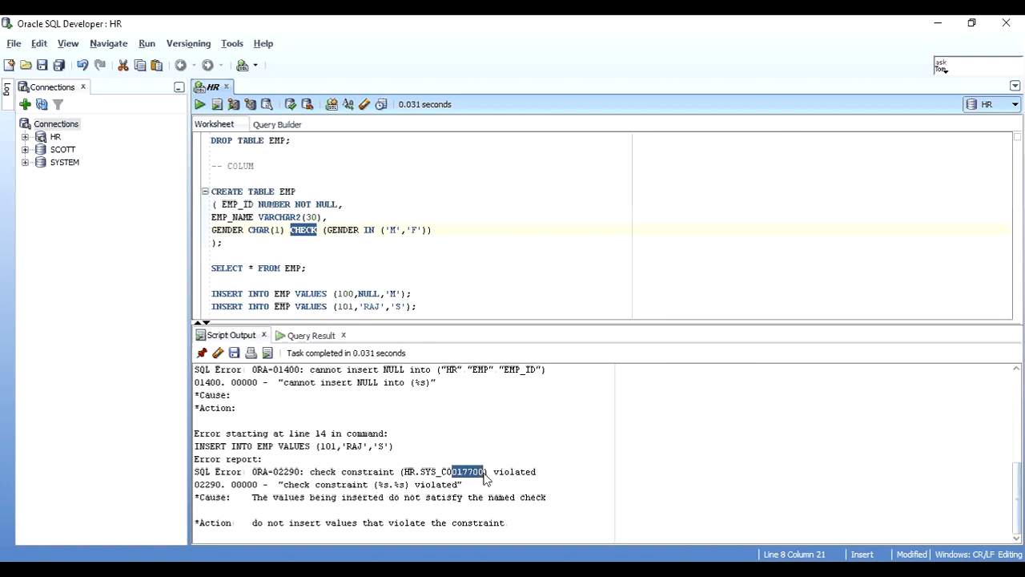
mouse_move(477, 503)
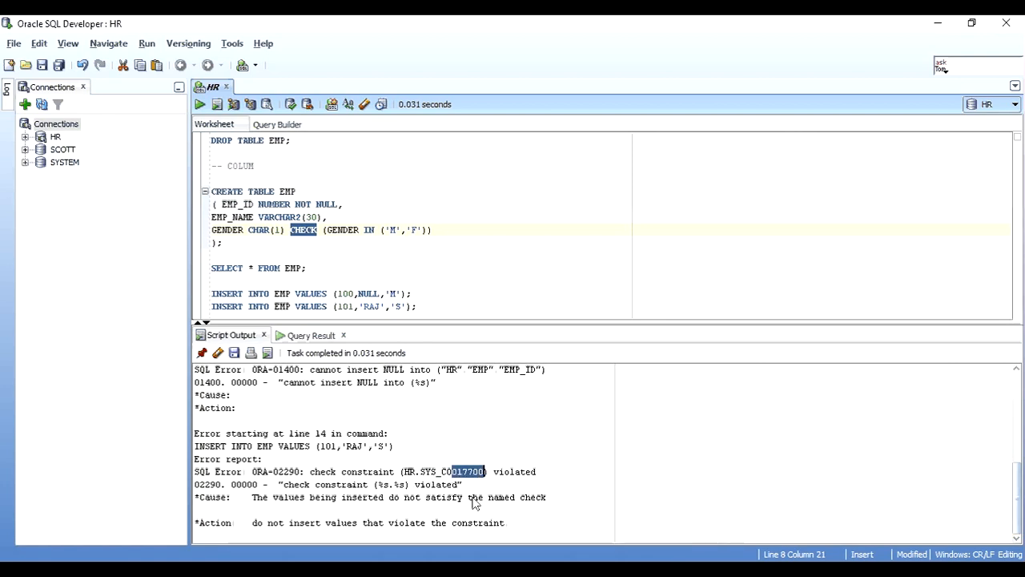
mouse_move(388, 509)
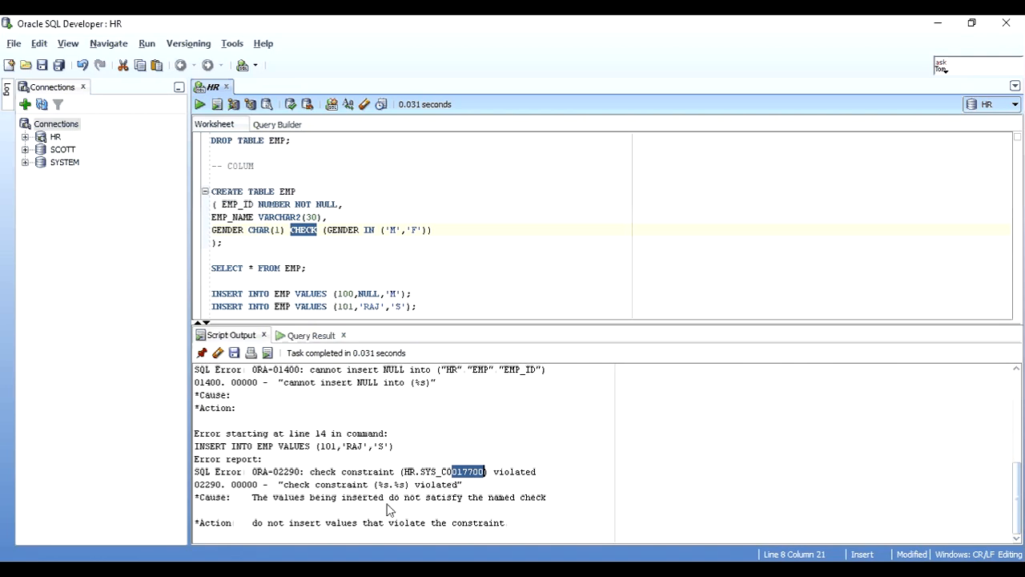
mouse_move(381, 230)
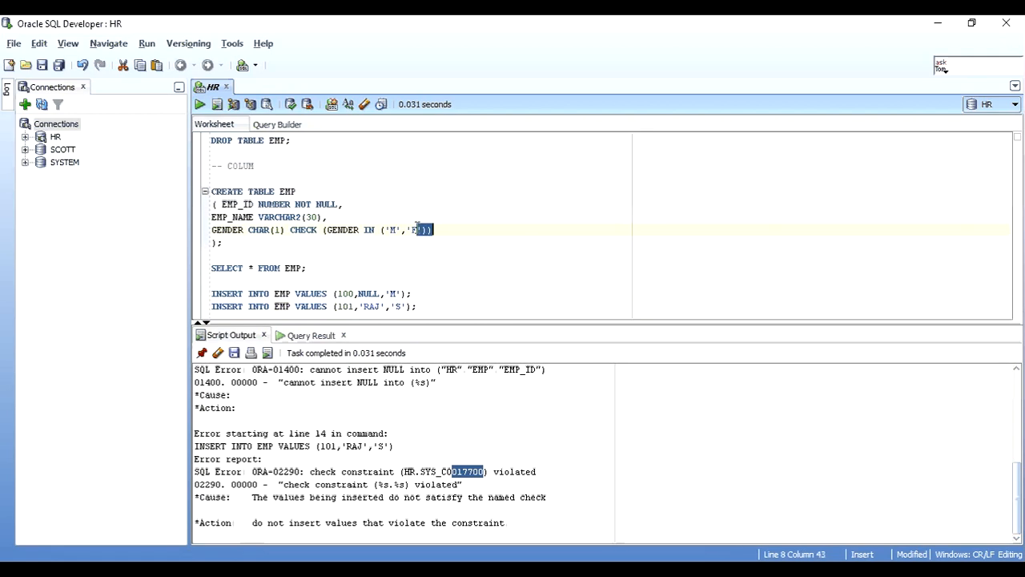
Rewrite the check as CONSTRAINT EMP_CHECK, recreate EMP and insert employee 100
double_click(461, 471)
type("CONSTRAINT ")
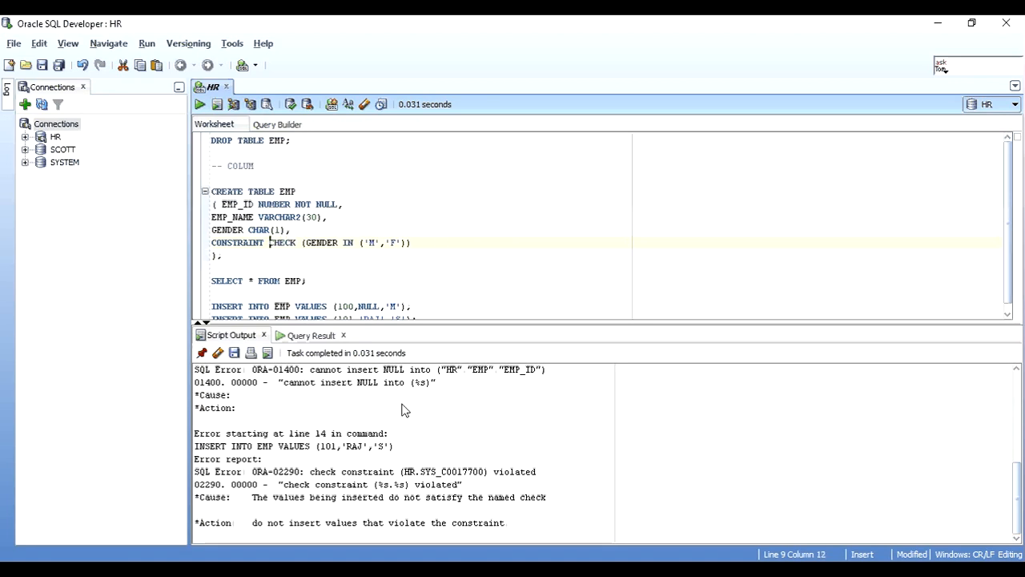
type("EMP_CJECK")
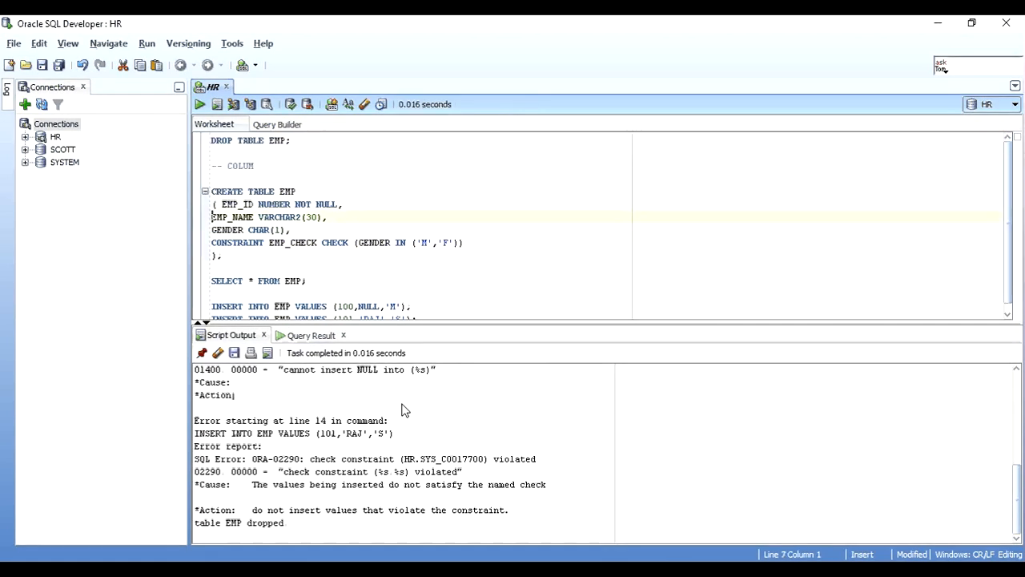
left_click(216, 104)
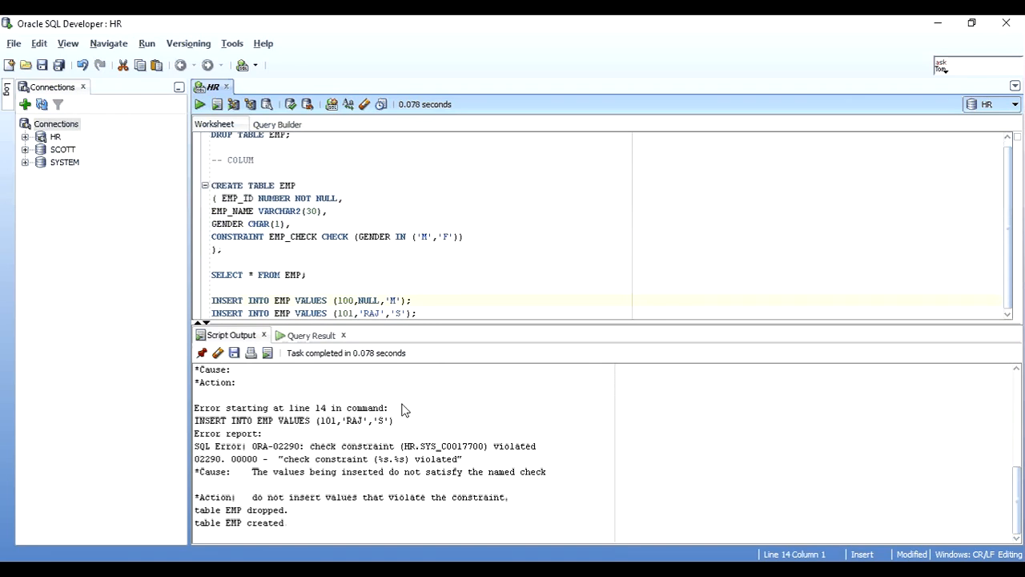
left_click(215, 104)
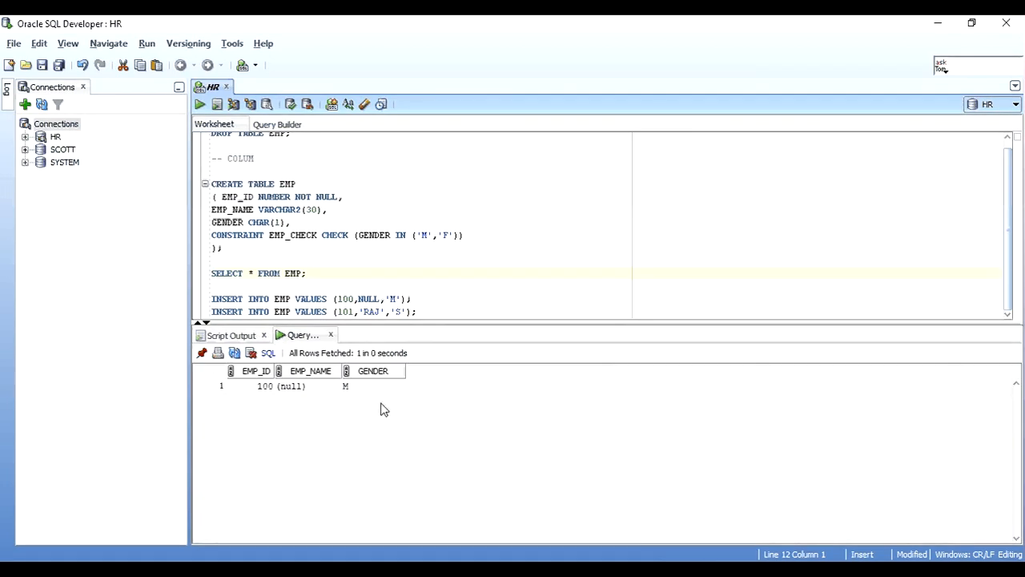
left_click(265, 385)
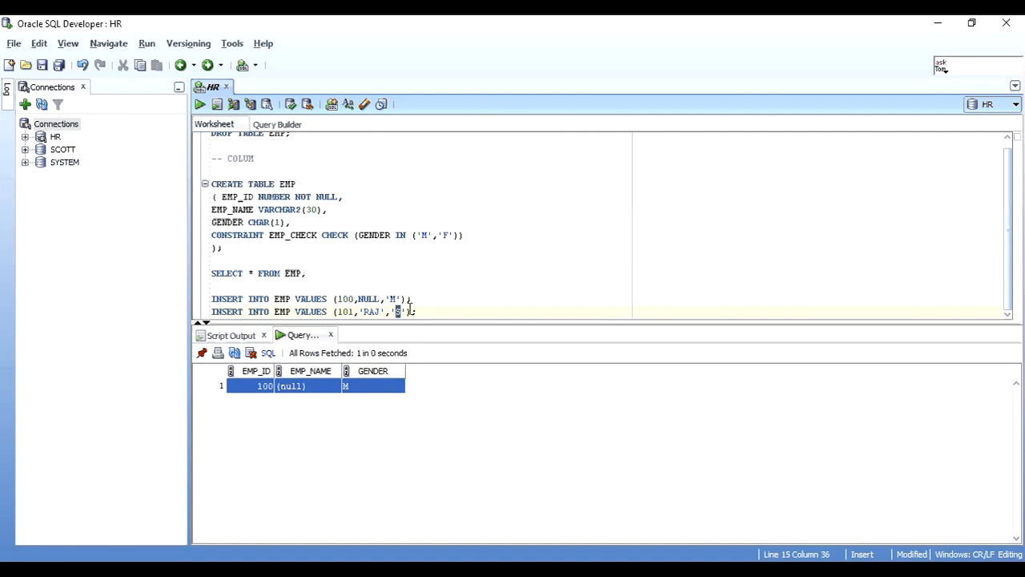
Run the gender S insert and see ORA-02290 now naming HR.EMP_CHECK
left_click(216, 105)
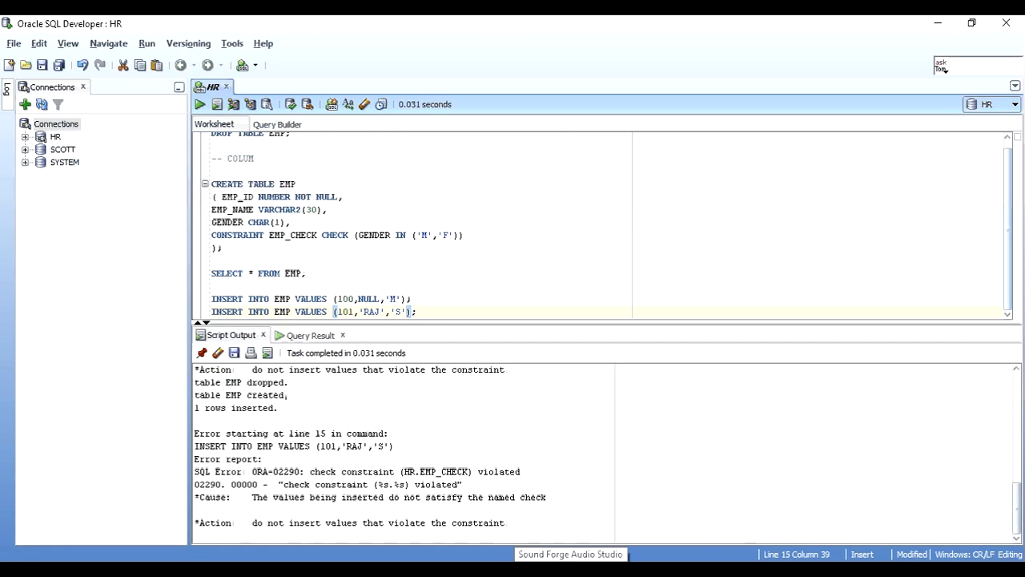
double_click(330, 484)
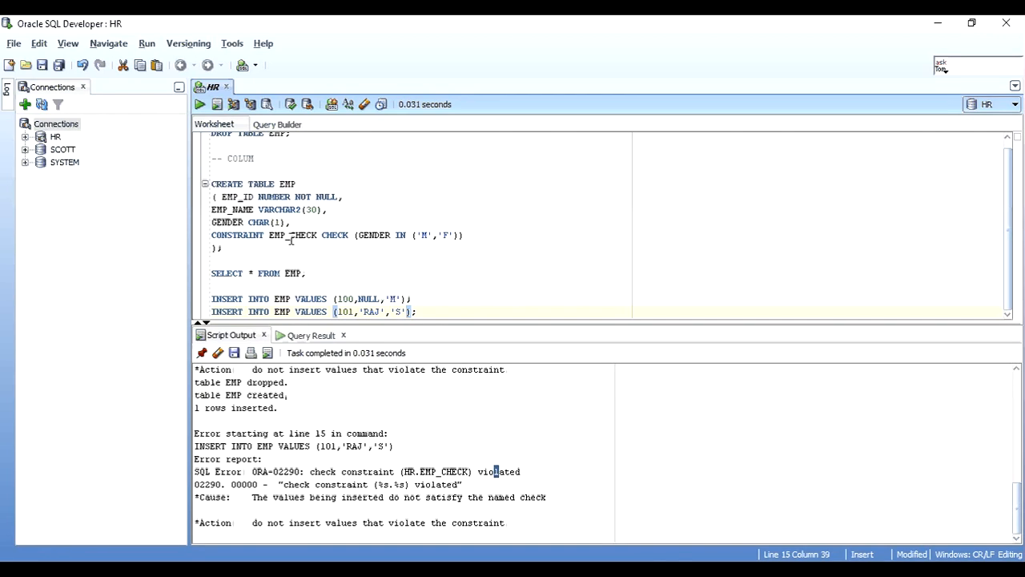
double_click(442, 471)
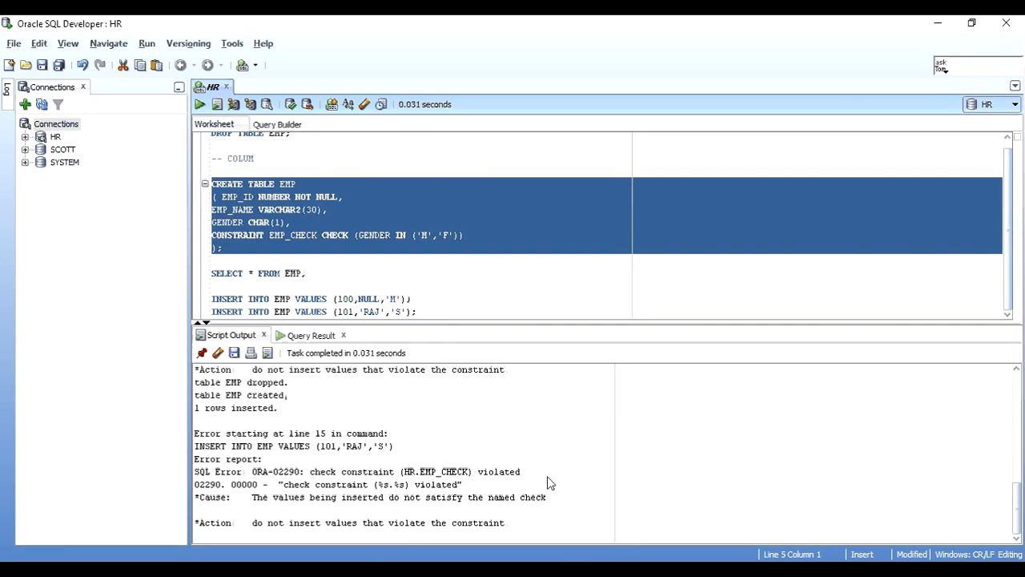
double_click(442, 471)
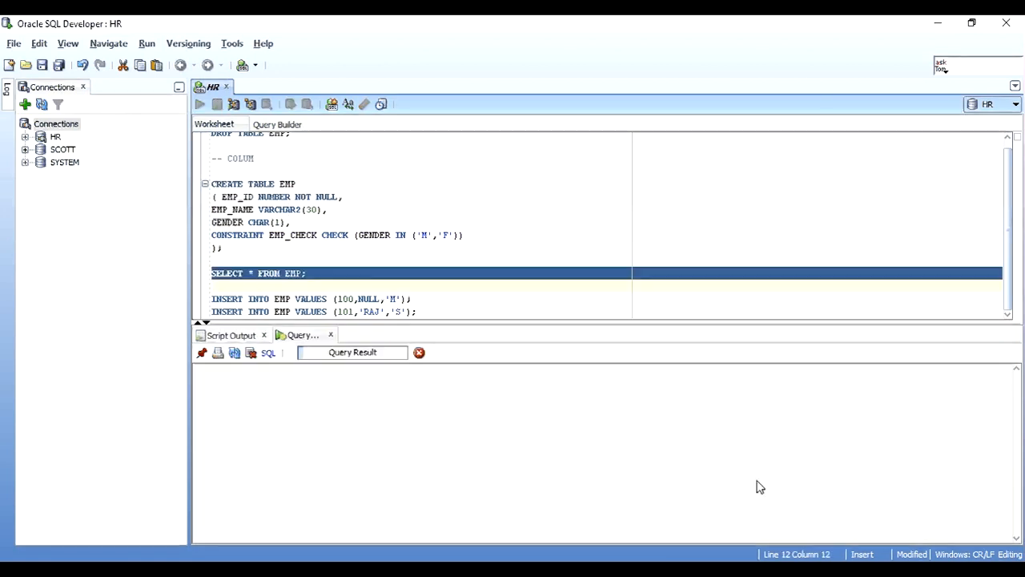
Insert employee 100 again and run SELECT * FROM EMP listing the two rows
left_click(215, 104)
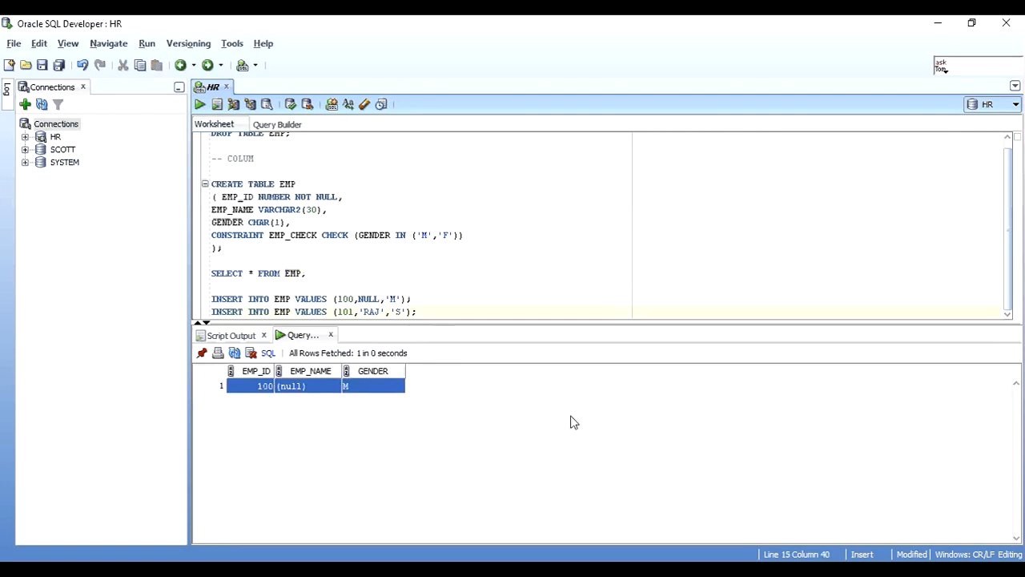
left_click(249, 310)
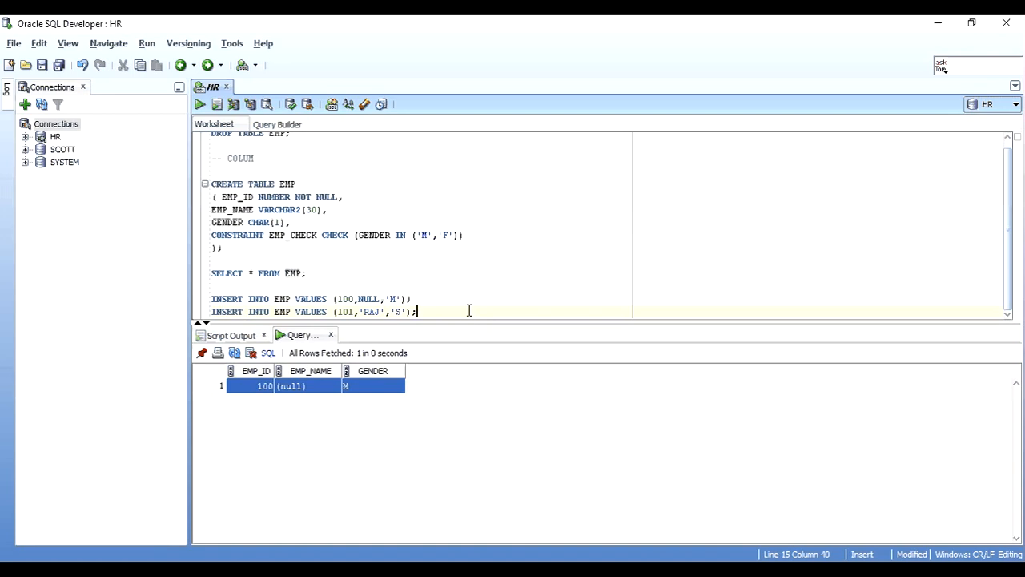
left_click(394, 298)
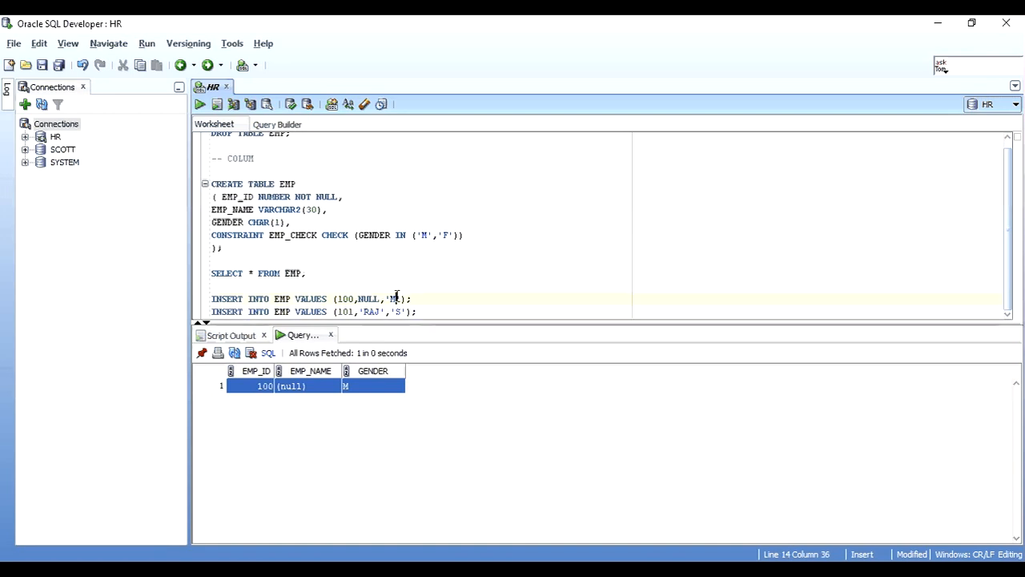
left_click(216, 105)
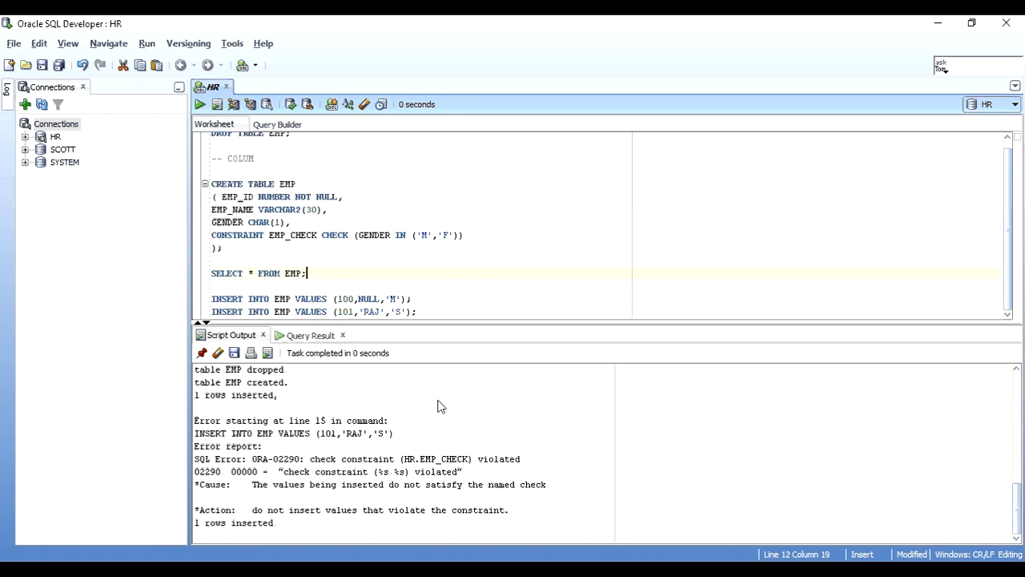
left_click(295, 273)
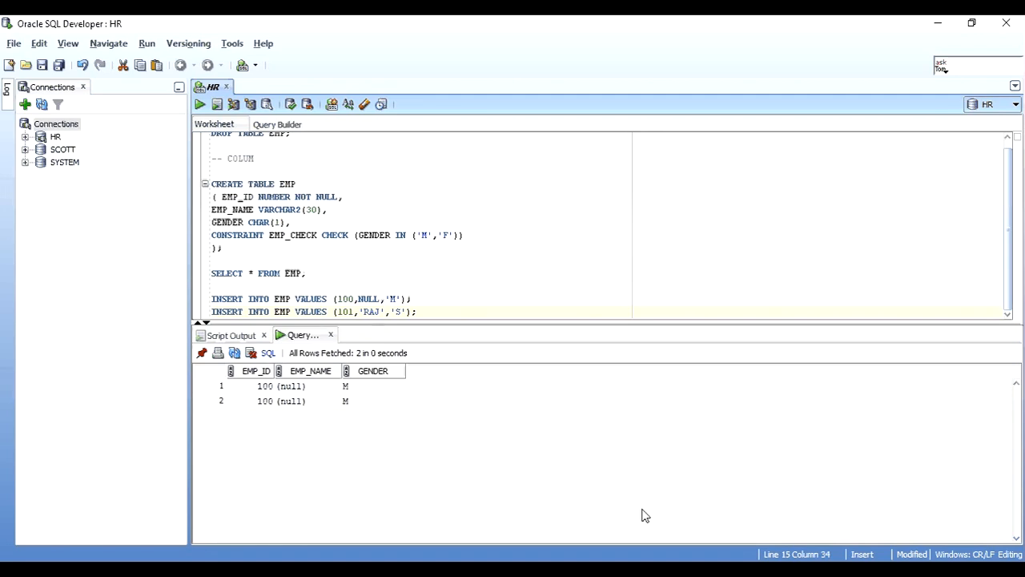
left_click(385, 310)
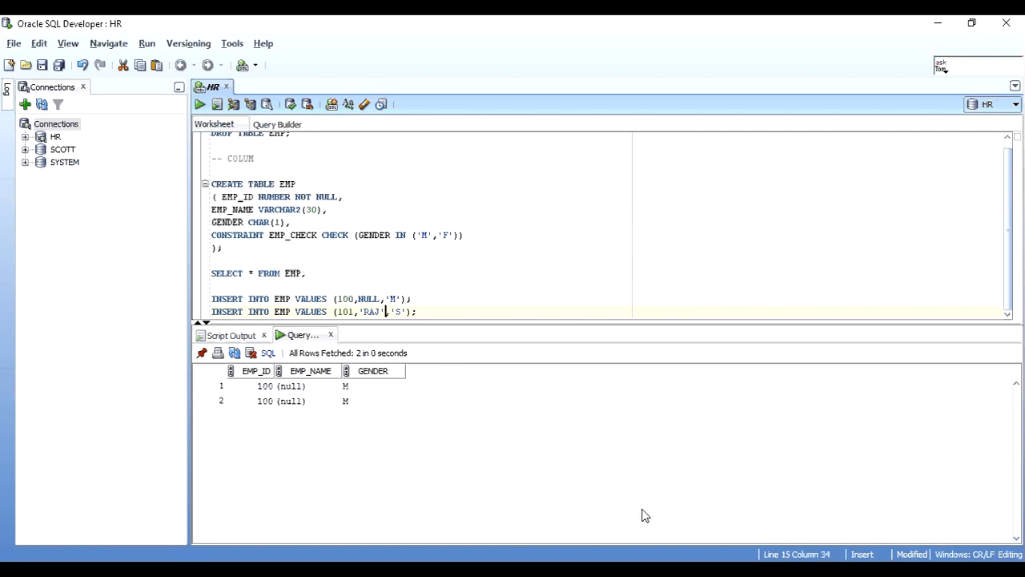